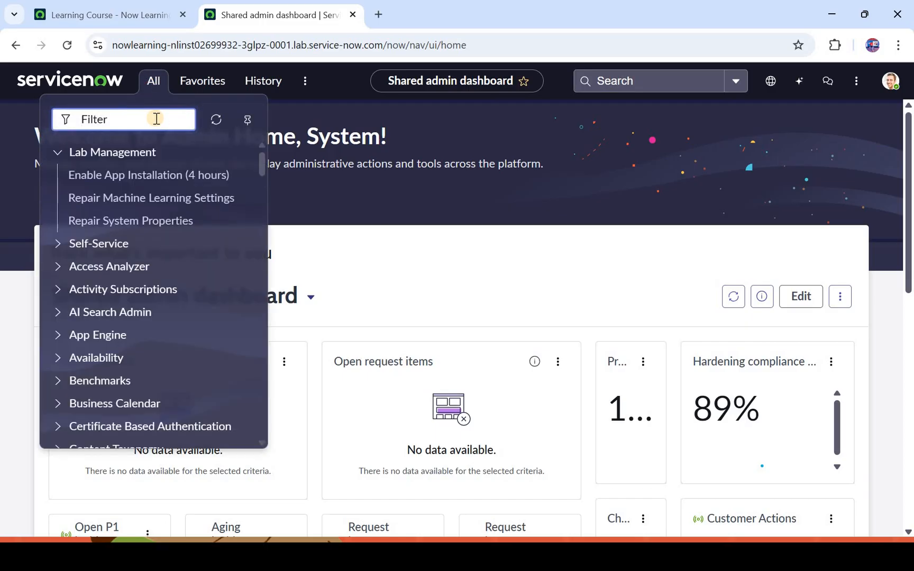
- Filter the All menu for 'now ass' and launch Now Assist Admin
{"action": "type", "text": "now ass"}
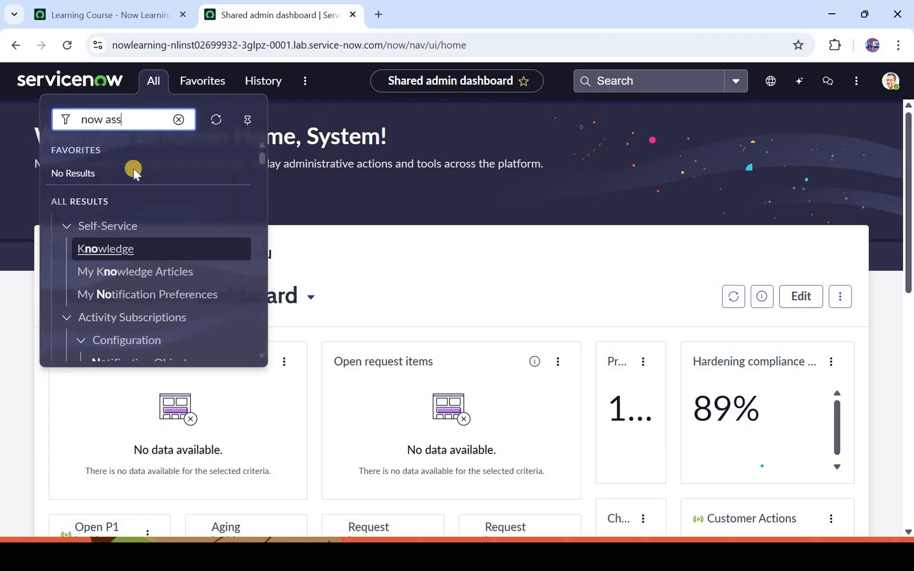
{"action": "left_click", "coordinate": [104, 249]}
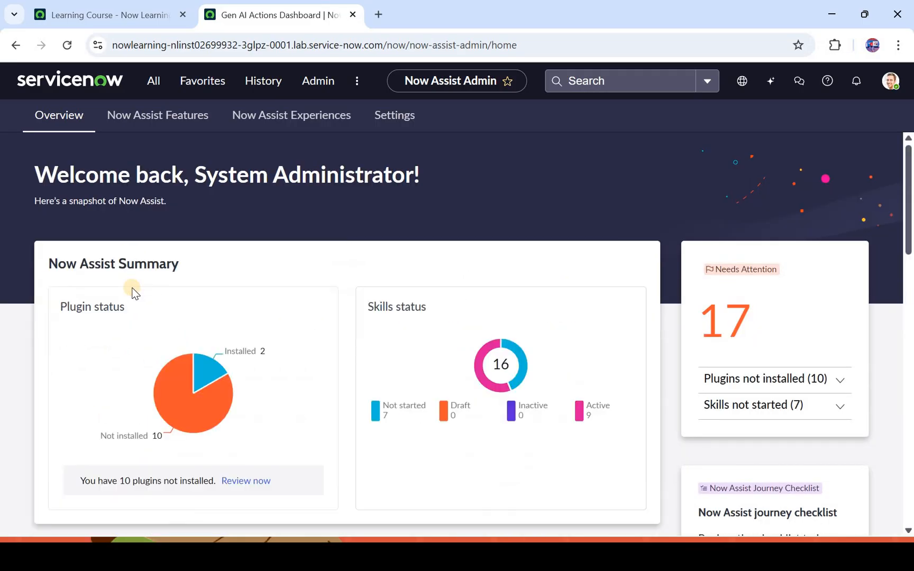
{"action": "mouse_move", "coordinate": [794, 408]}
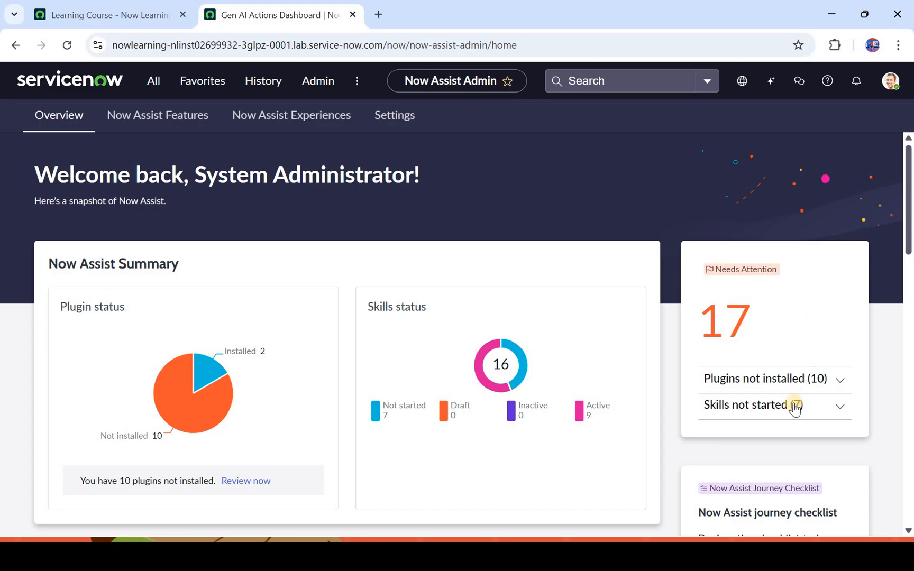
- Expand the 7 skills not started and scroll through the Needs Attention overview
{"action": "left_click", "coordinate": [773, 405]}
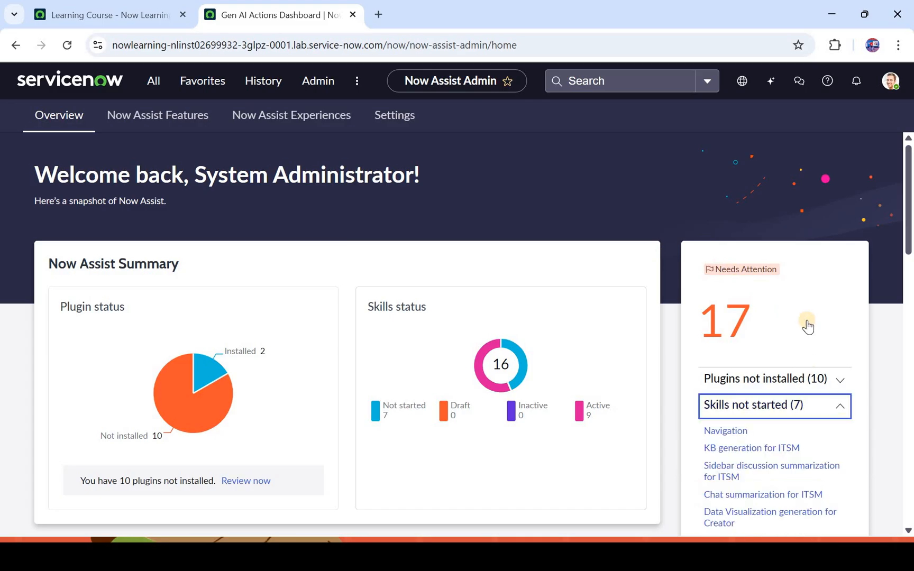
{"action": "scroll", "scroll_direction": "down", "scroll_amount": 3}
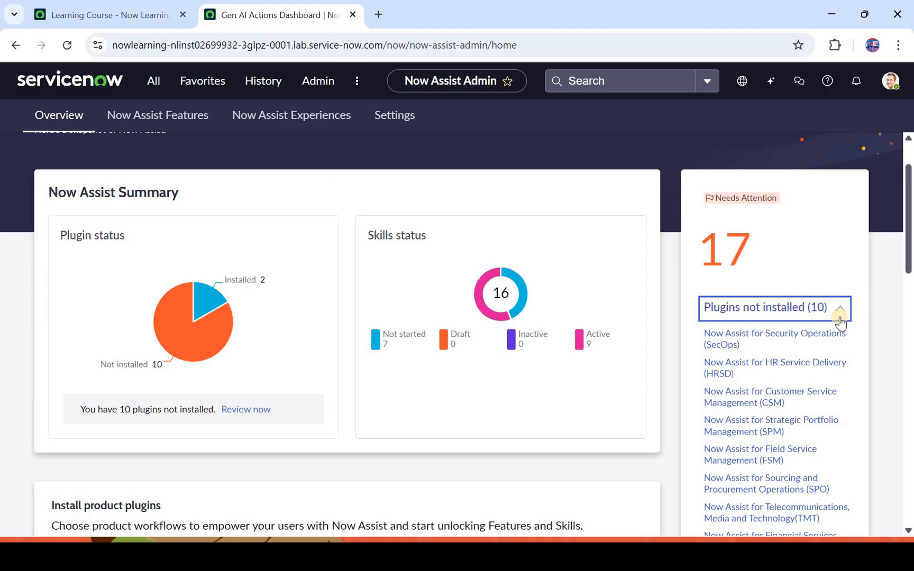
{"action": "mouse_move", "coordinate": [839, 324]}
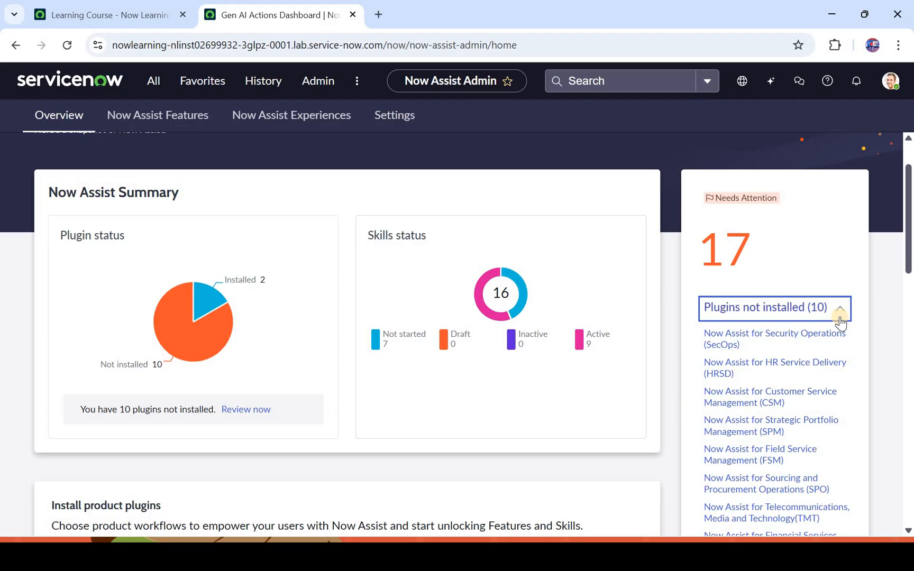
{"action": "scroll", "scroll_direction": "down", "scroll_amount": 3}
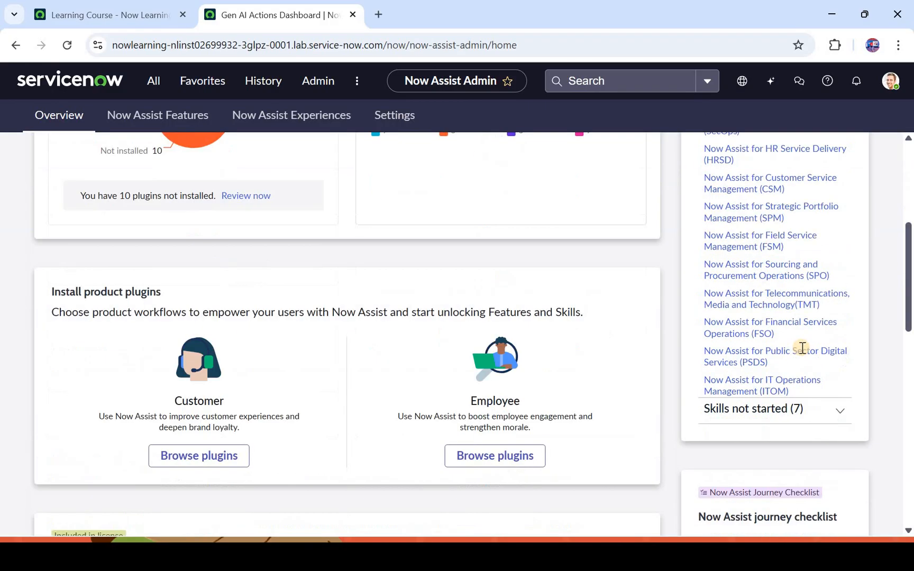
{"action": "scroll", "scroll_direction": "down", "scroll_amount": 3}
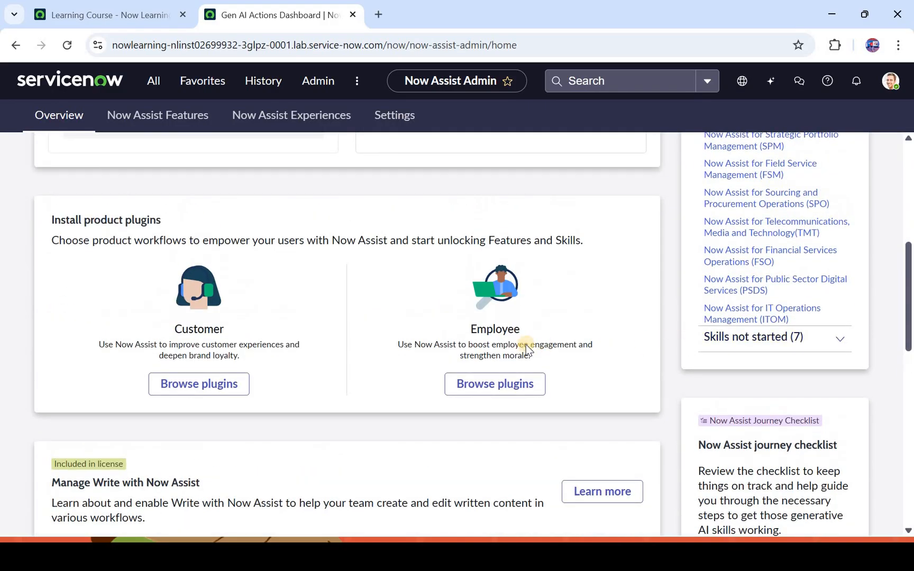
{"action": "scroll", "scroll_direction": "up", "scroll_amount": 3}
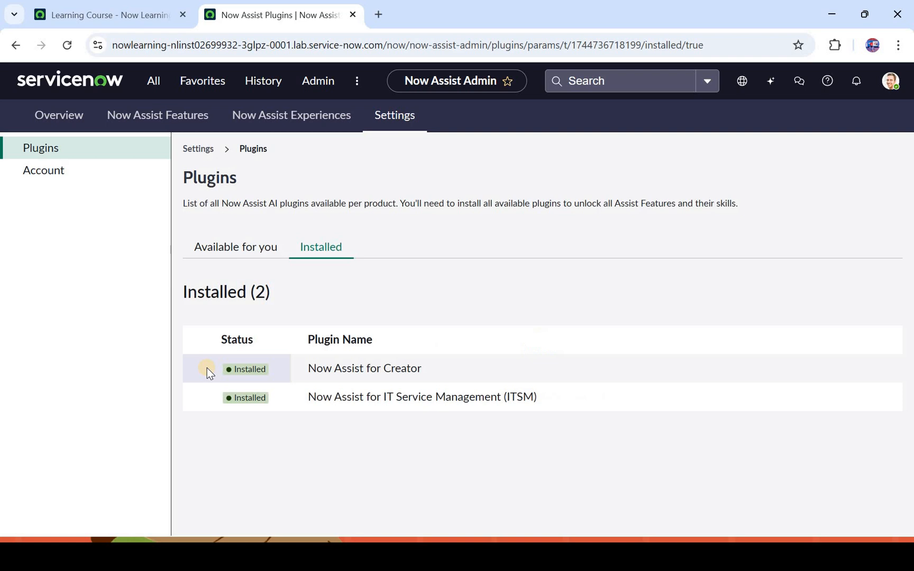
{"action": "mouse_move", "coordinate": [322, 368]}
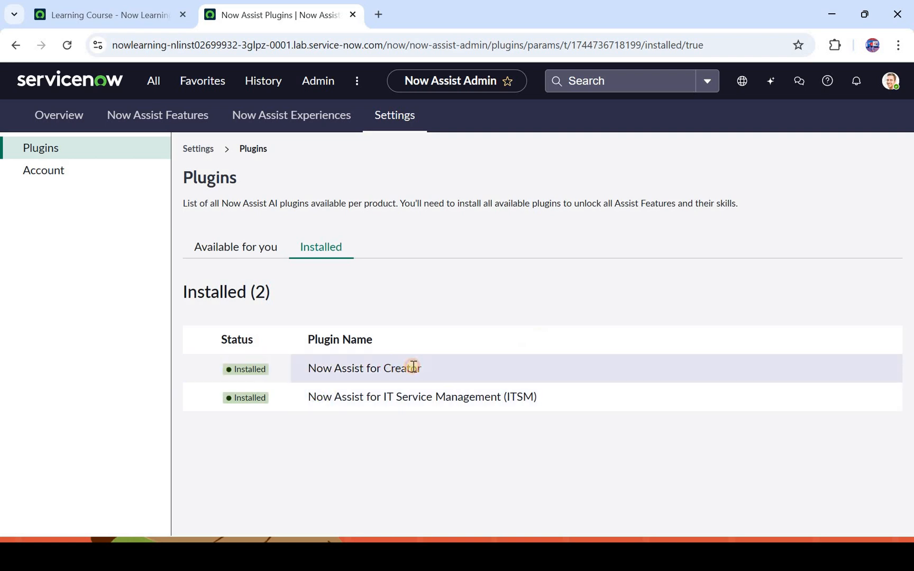
- Inspect the Now Assist for Creator plugin row, then return to the Overview
{"action": "left_click", "coordinate": [364, 368]}
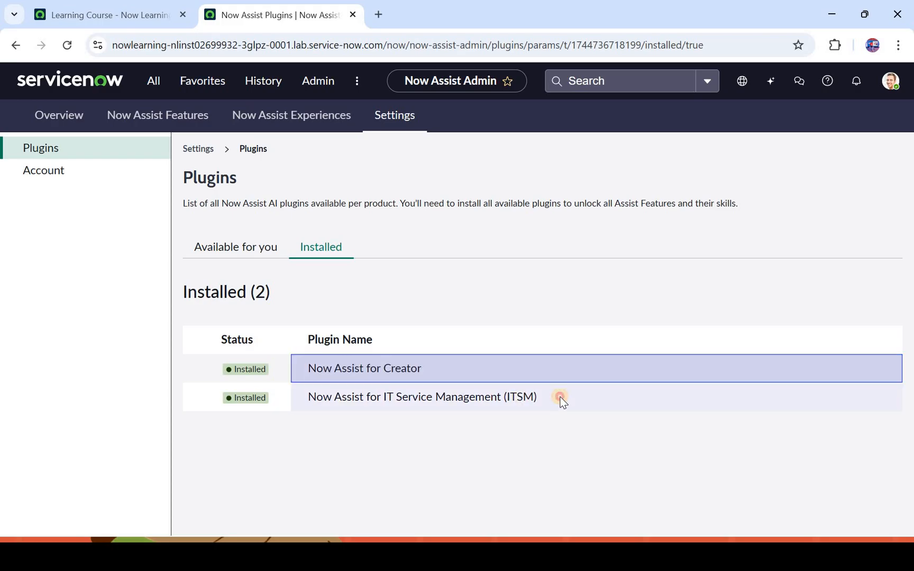
{"action": "left_click", "coordinate": [58, 115]}
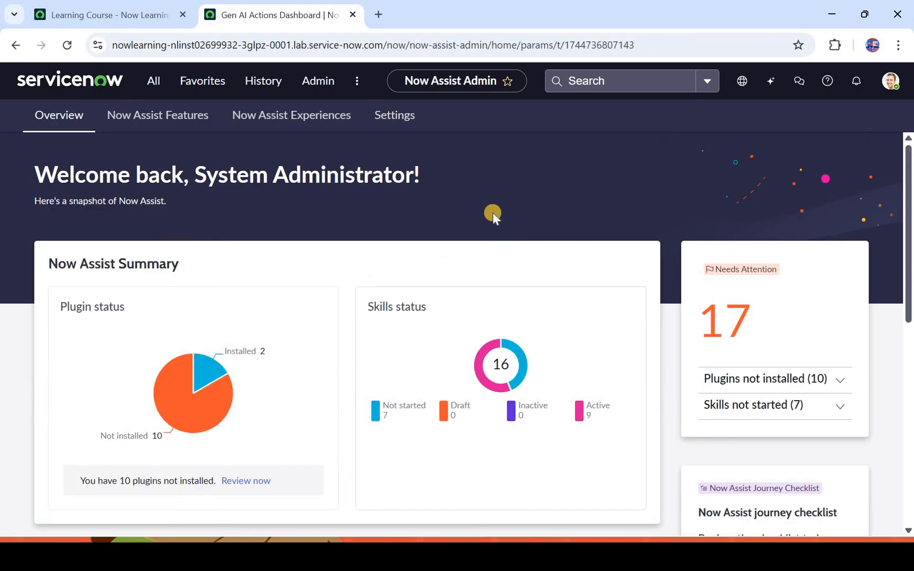
- Review the skills-not-started list and switch to the Now Assist Features catalogue
{"action": "left_click", "coordinate": [774, 404]}
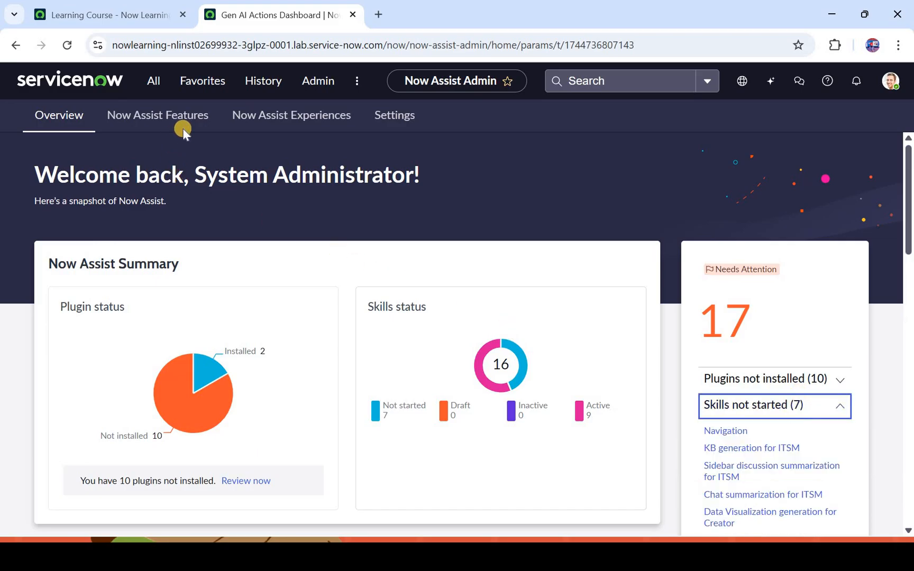
{"action": "mouse_move", "coordinate": [572, 374]}
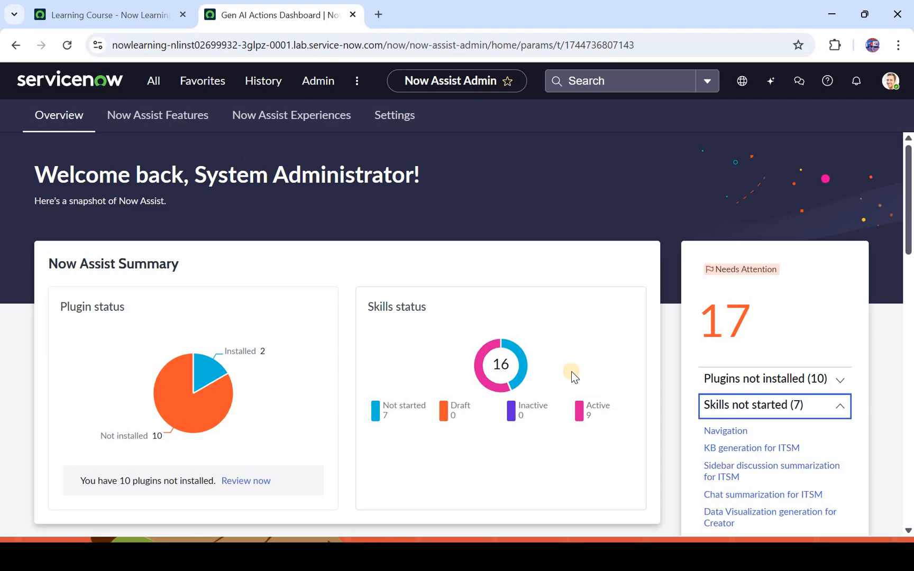
{"action": "scroll", "scroll_direction": "down", "scroll_amount": 3}
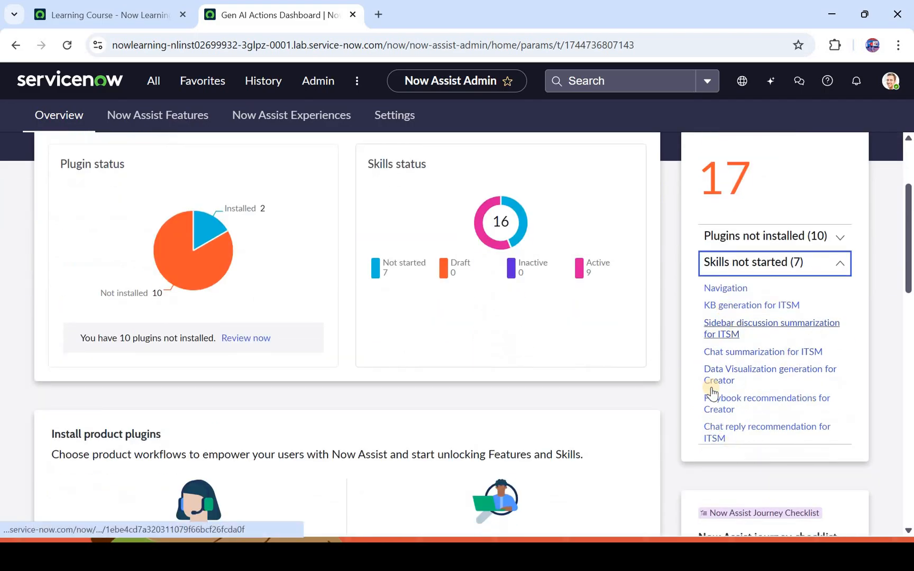
{"action": "mouse_move", "coordinate": [714, 397]}
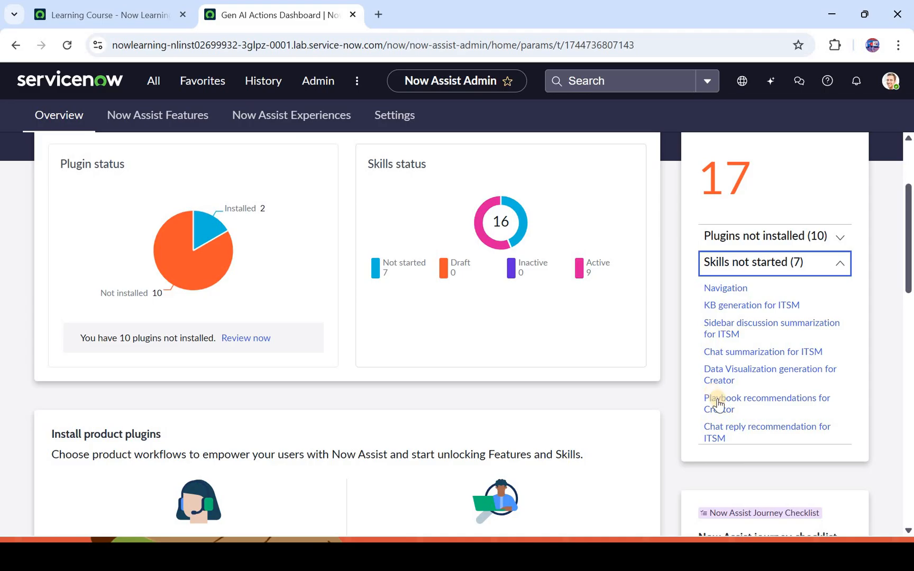
{"action": "mouse_move", "coordinate": [391, 250]}
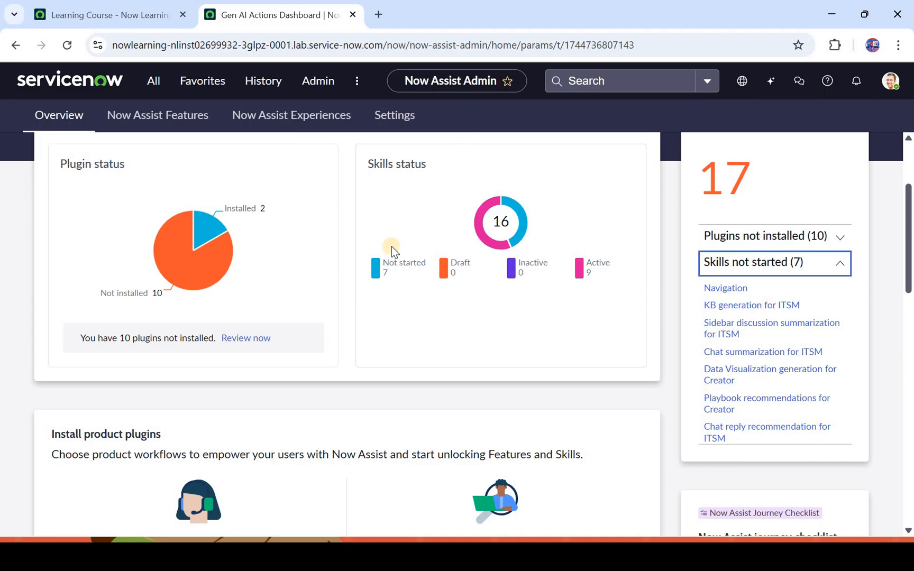
{"action": "scroll", "scroll_direction": "up", "scroll_amount": 3}
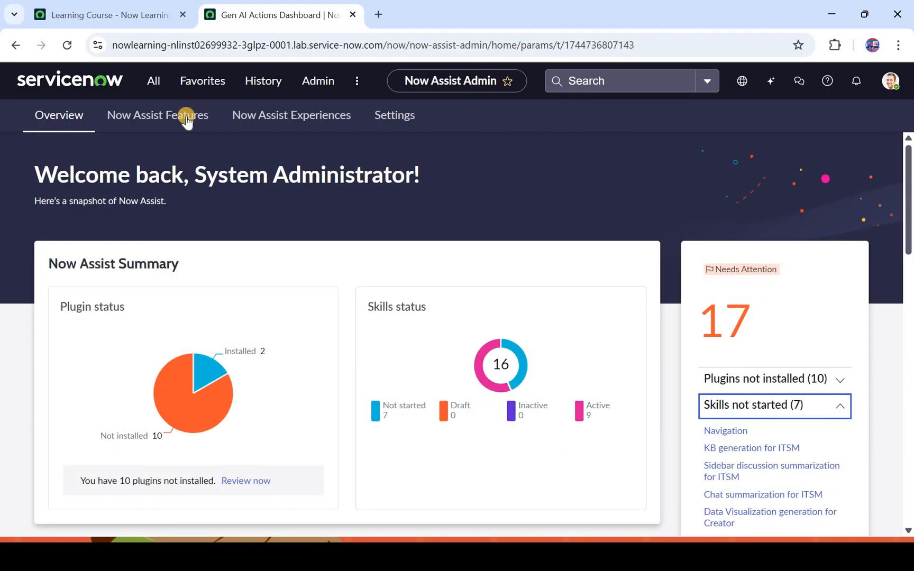
{"action": "left_click", "coordinate": [158, 115]}
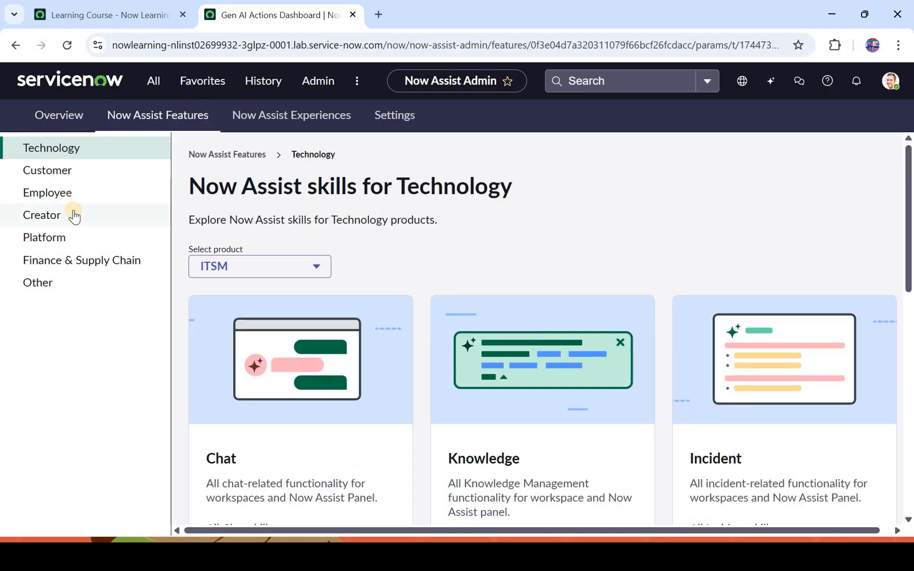
- Show the Creator skills and view details of the Flow card
{"action": "left_click", "coordinate": [41, 215]}
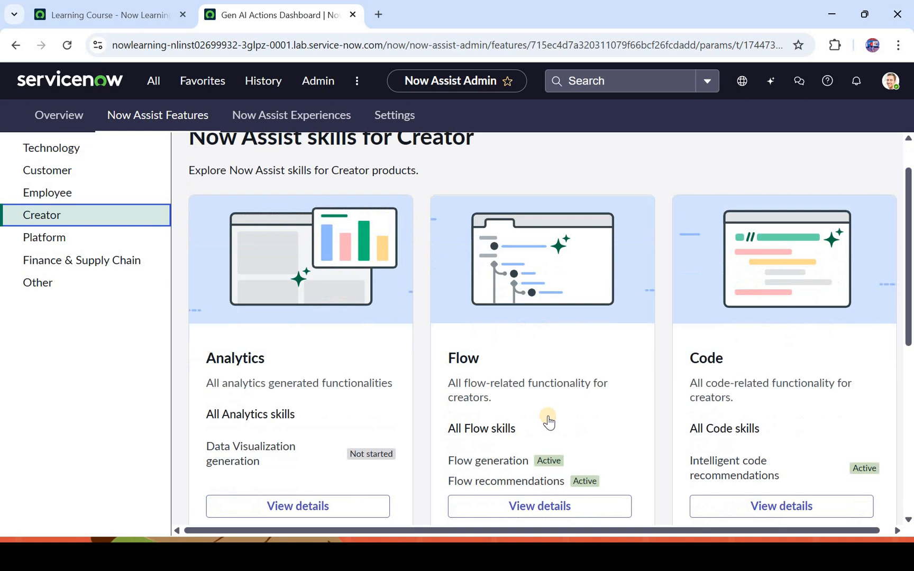
{"action": "scroll", "scroll_direction": "down", "scroll_amount": 3}
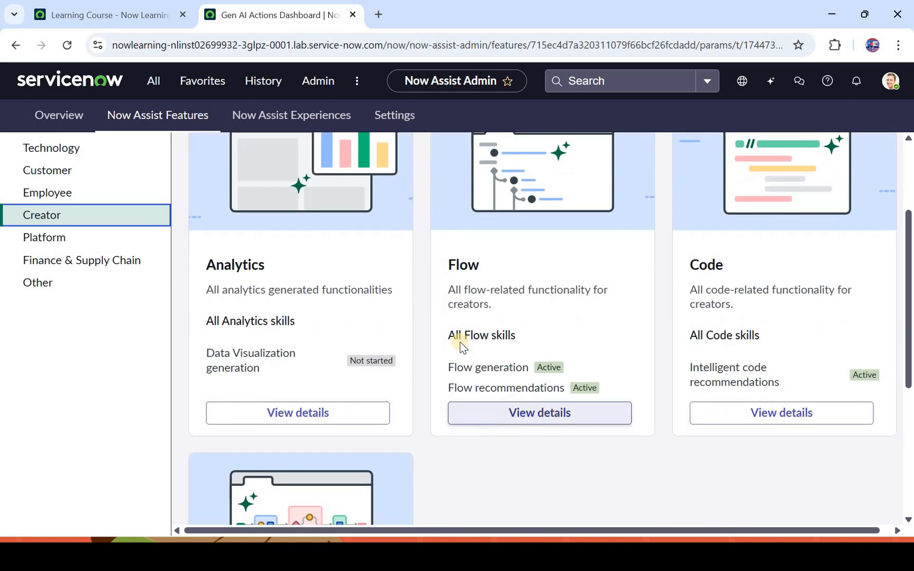
{"action": "left_click", "coordinate": [537, 413]}
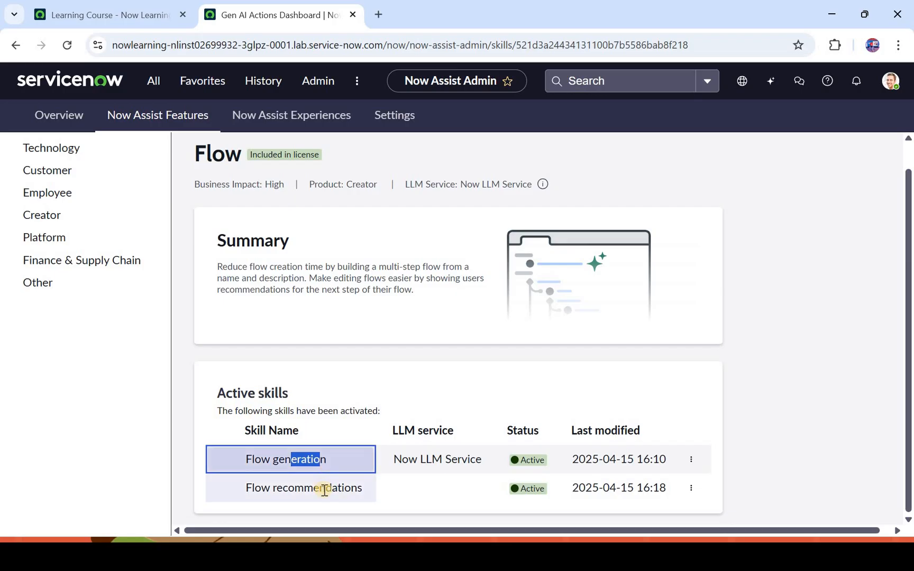
{"action": "double_click", "coordinate": [303, 487]}
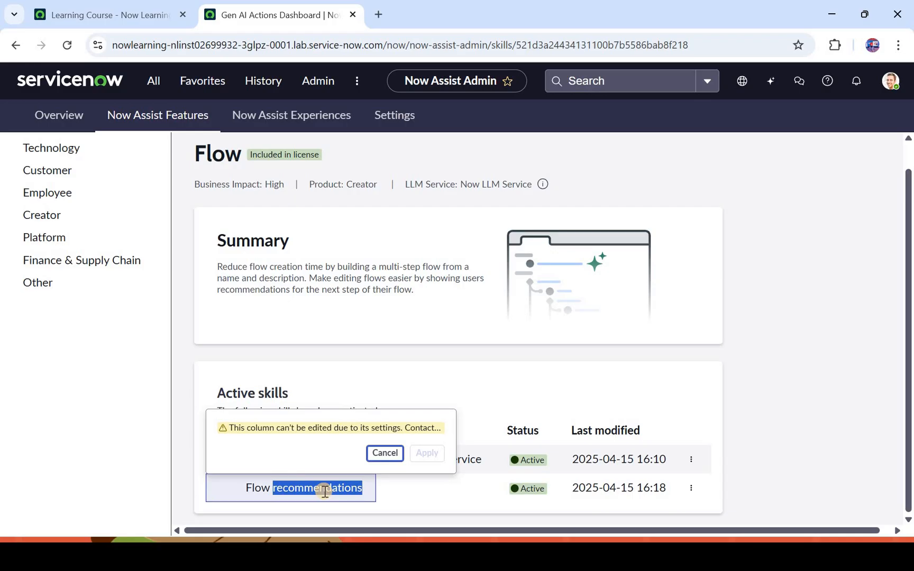
{"action": "mouse_move", "coordinate": [835, 374]}
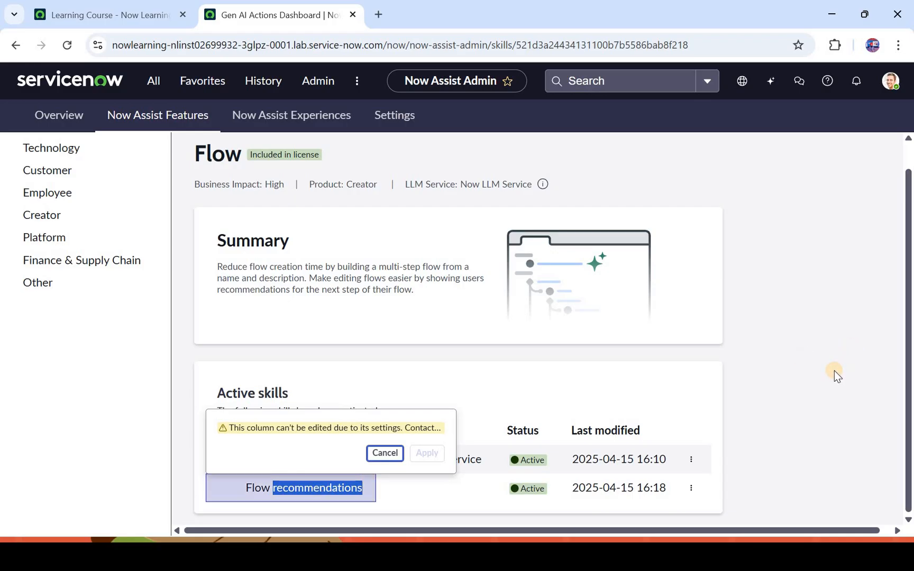
{"action": "left_click", "coordinate": [384, 453]}
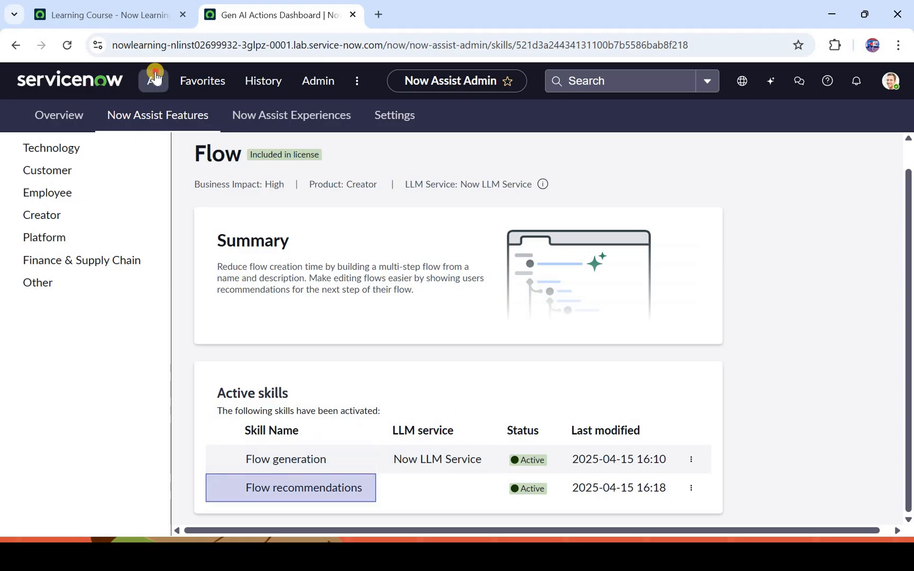
- Filter the All menu for 'flow desi' and open Flow Designer in a new tab
{"action": "left_click", "coordinate": [153, 81]}
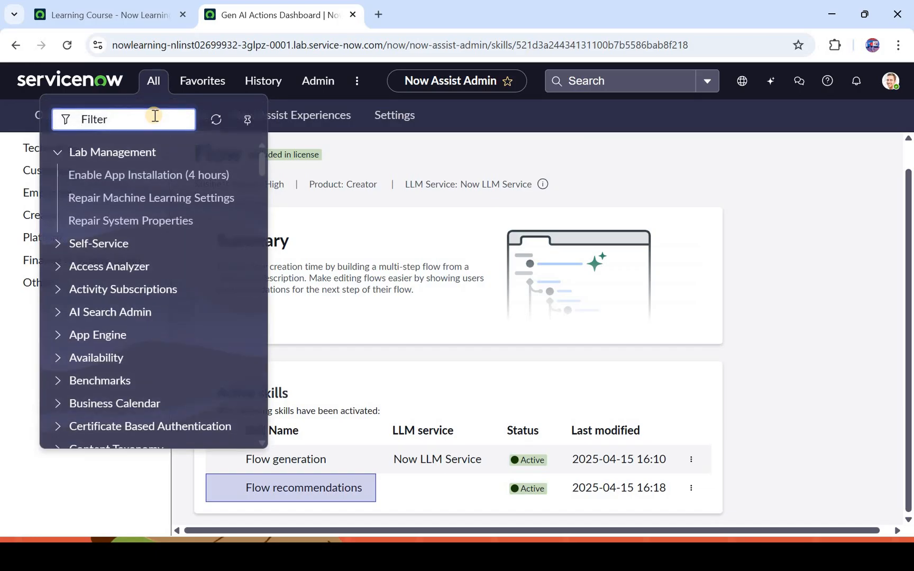
{"action": "type", "text": "flow de"}
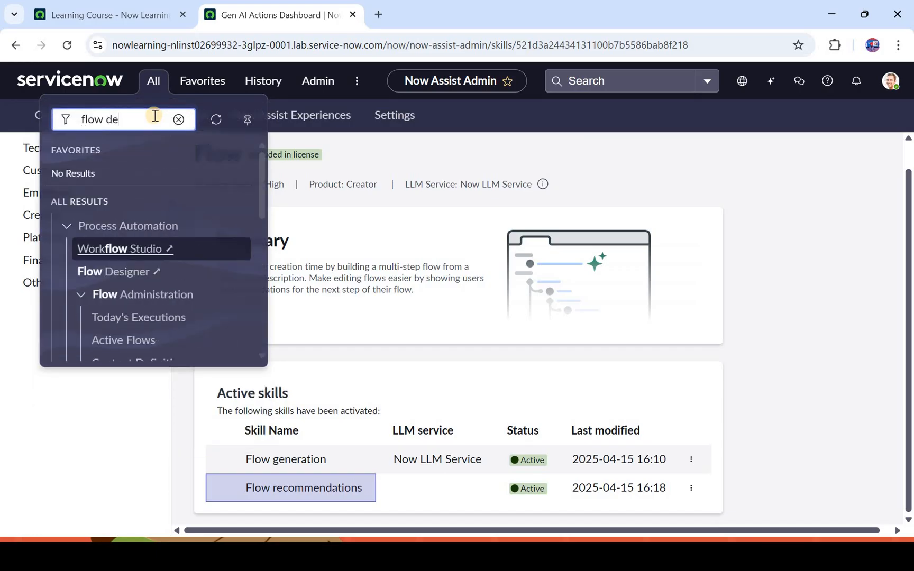
{"action": "type", "text": "si"}
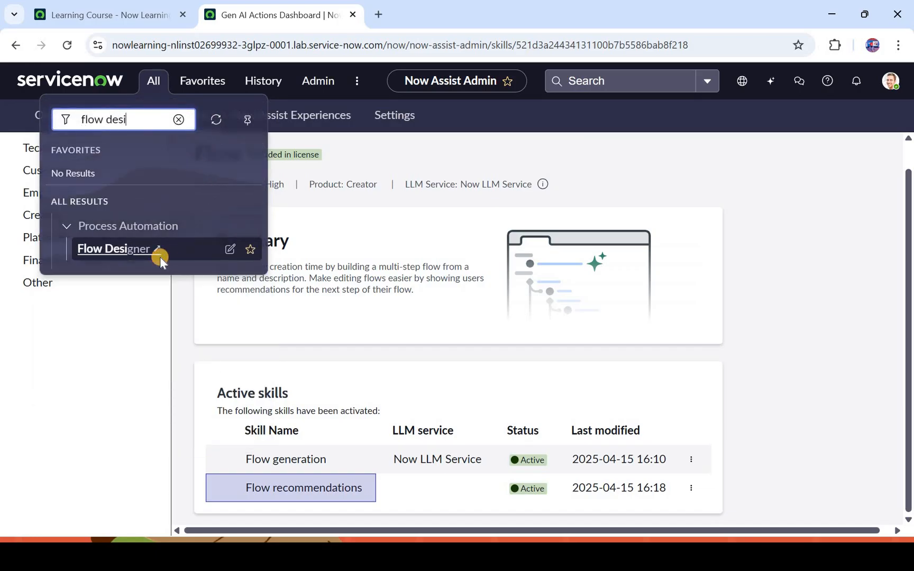
{"action": "left_click", "coordinate": [112, 248]}
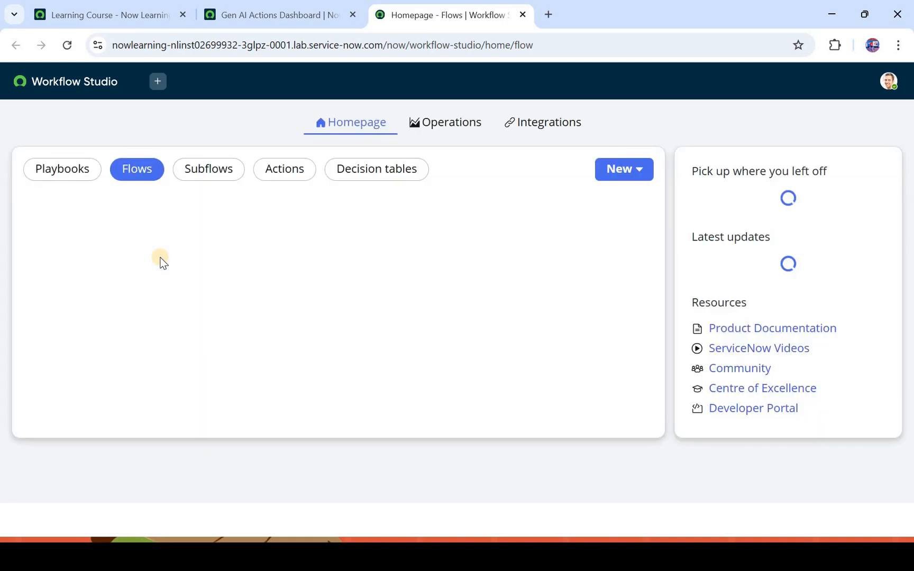
{"action": "mouse_move", "coordinate": [162, 261]}
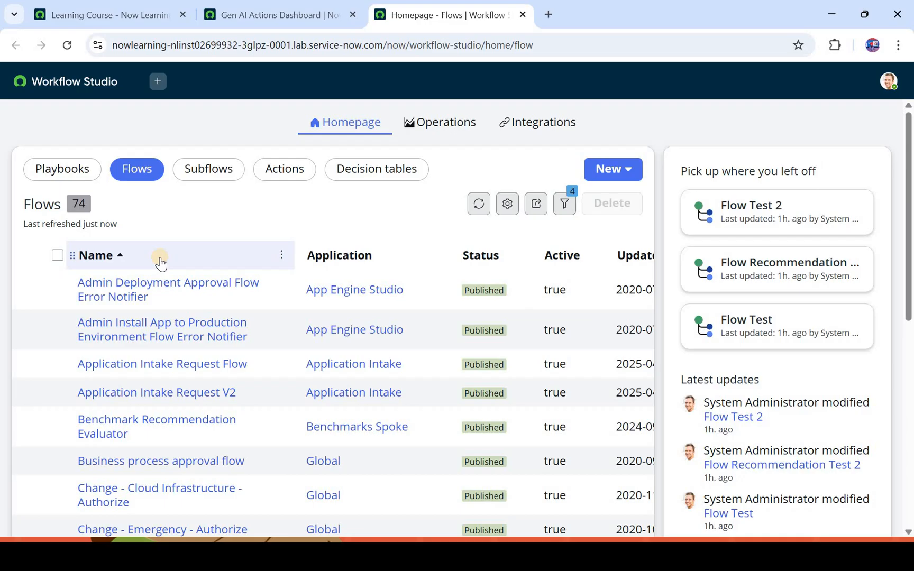
{"action": "mouse_move", "coordinate": [633, 167]}
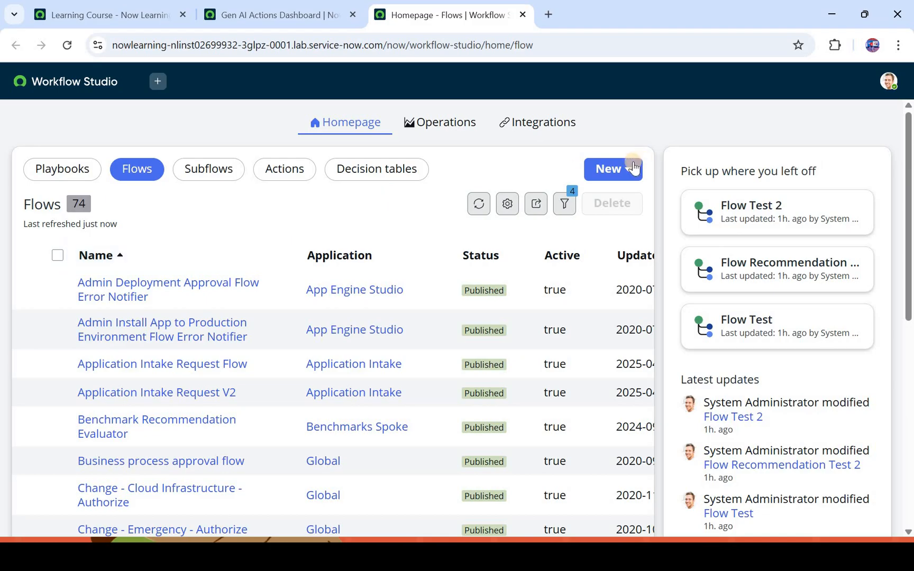
- Choose New > Flow on the Workflow Studio homepage
{"action": "left_click", "coordinate": [608, 170]}
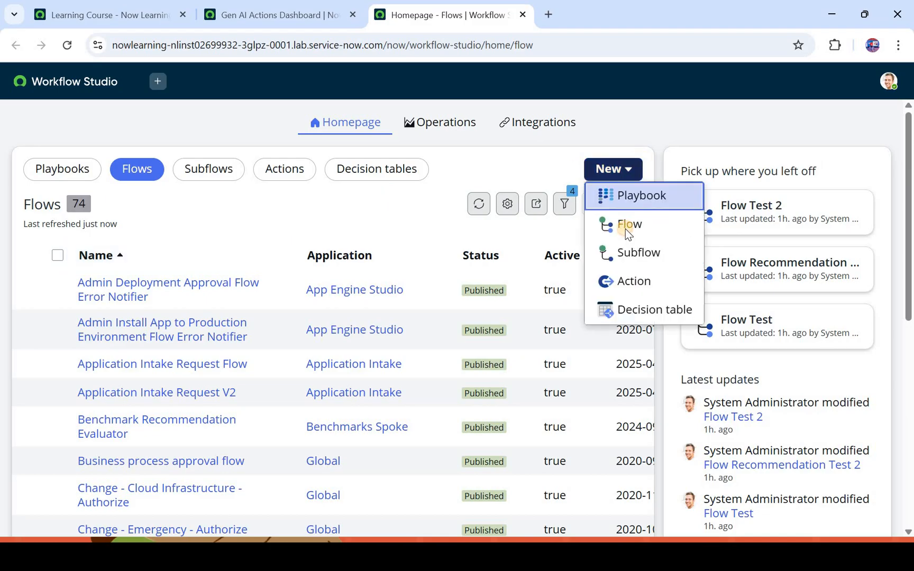
{"action": "left_click", "coordinate": [630, 224]}
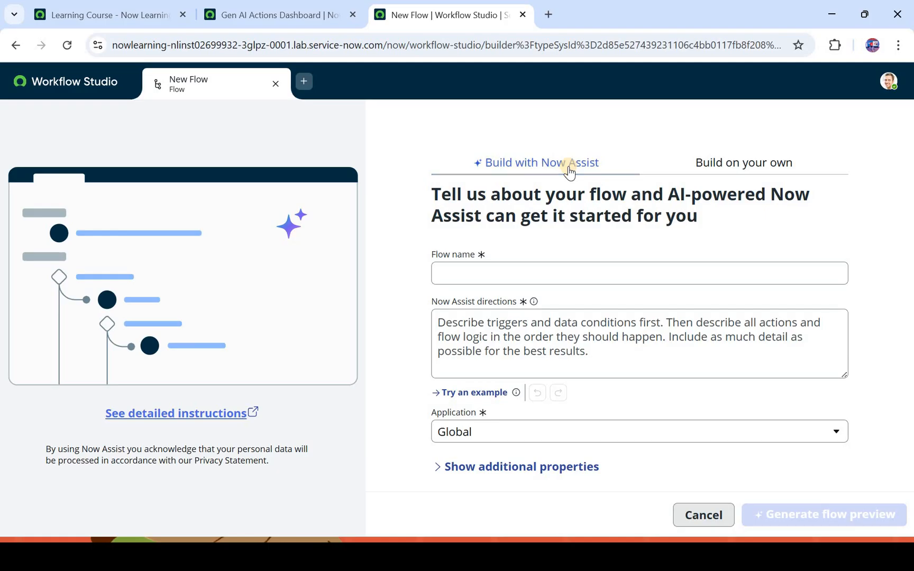
{"action": "mouse_move", "coordinate": [712, 158]}
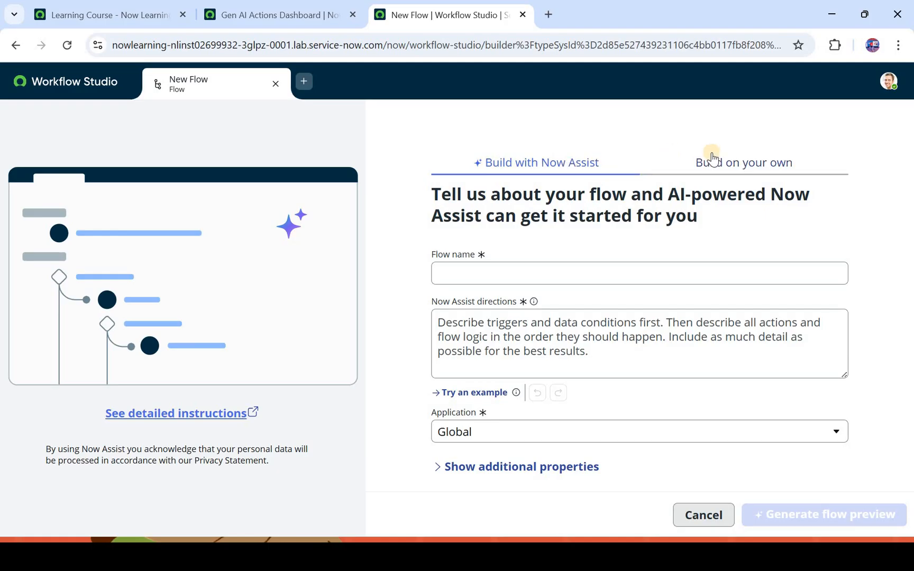
- Peek at Build on your own, then return to Build with Now Assist
{"action": "left_click", "coordinate": [743, 163]}
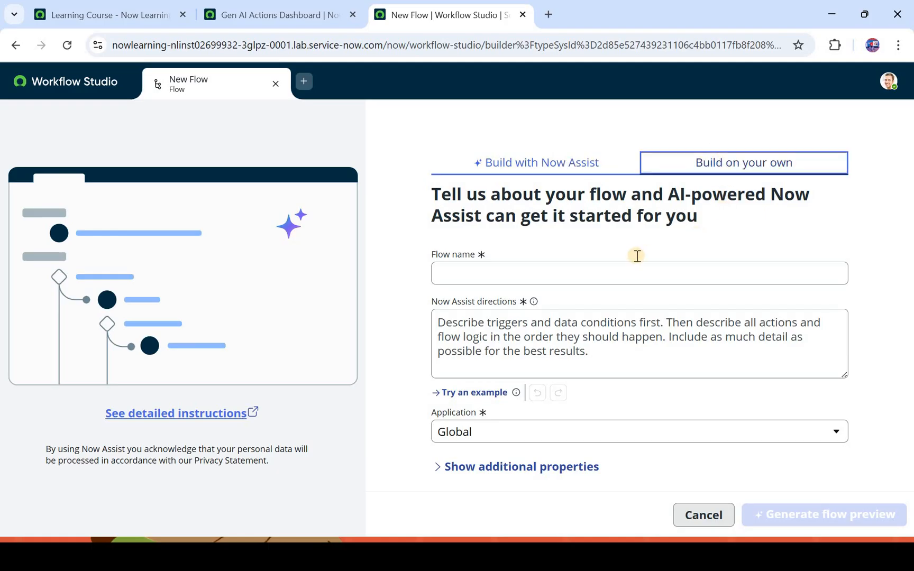
{"action": "left_click", "coordinate": [742, 163]}
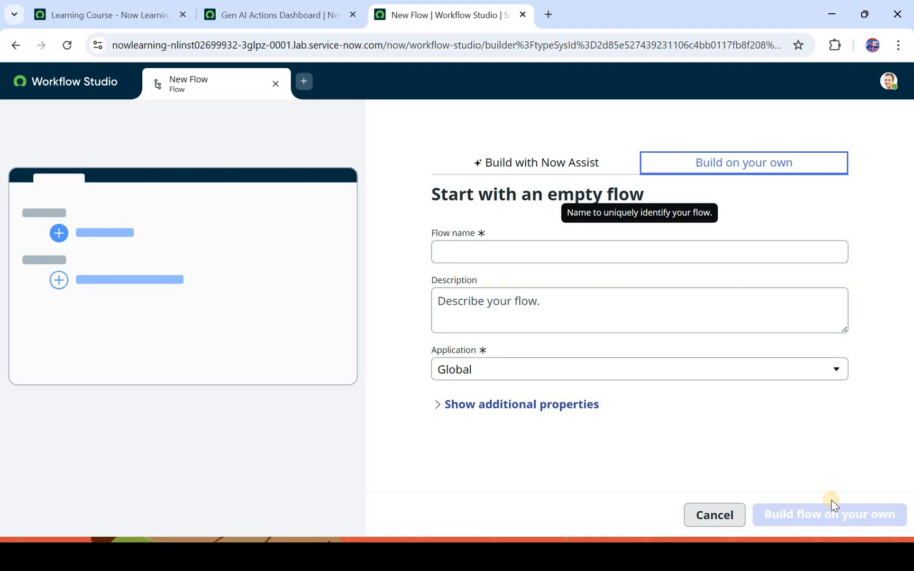
{"action": "mouse_move", "coordinate": [604, 169]}
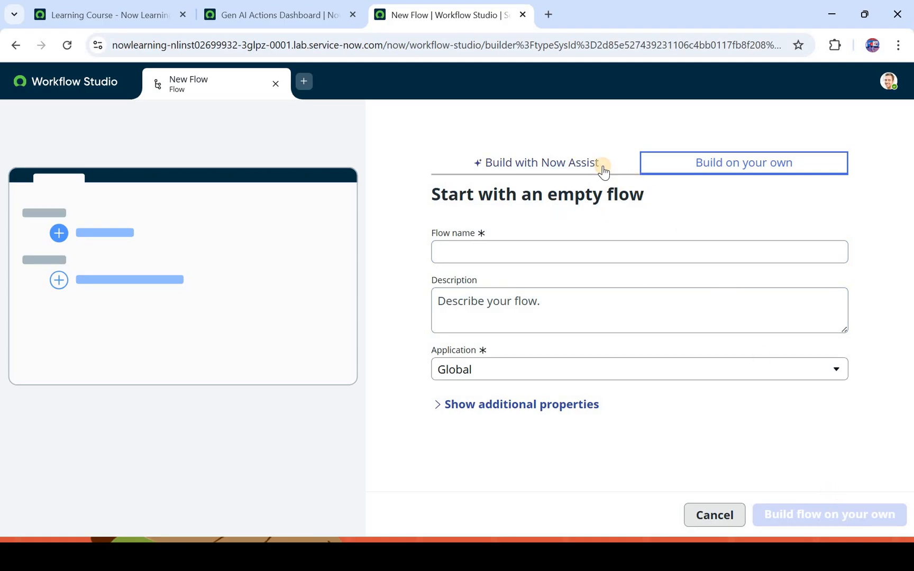
{"action": "left_click", "coordinate": [536, 163]}
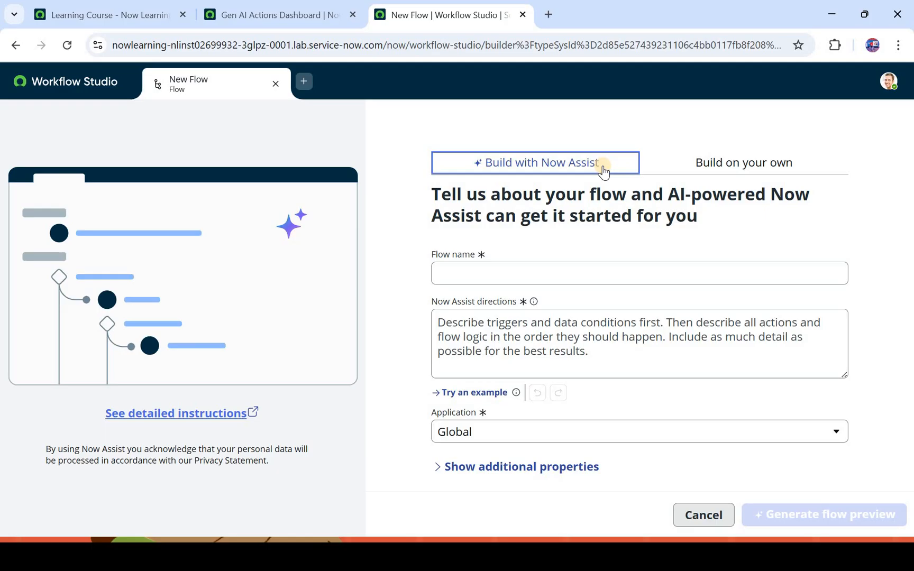
{"action": "mouse_move", "coordinate": [551, 265]}
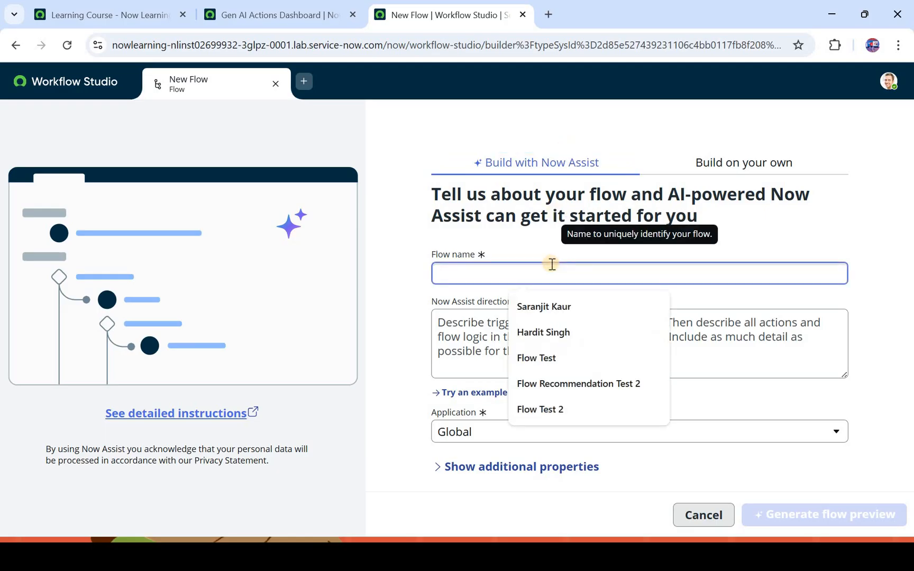
- Enter the flow name 'Flow Generation Test one'
{"action": "type", "text": "Fl"}
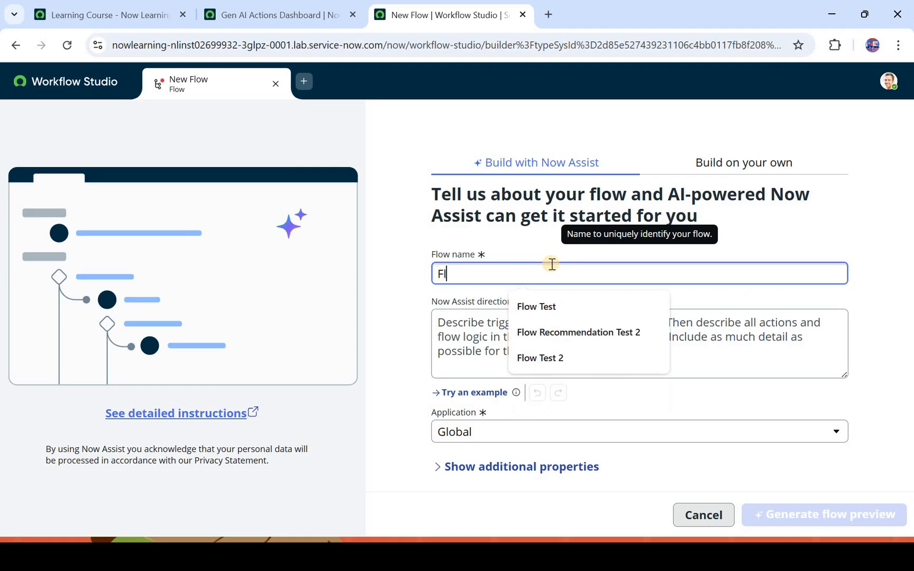
{"action": "type", "text": "ow"}
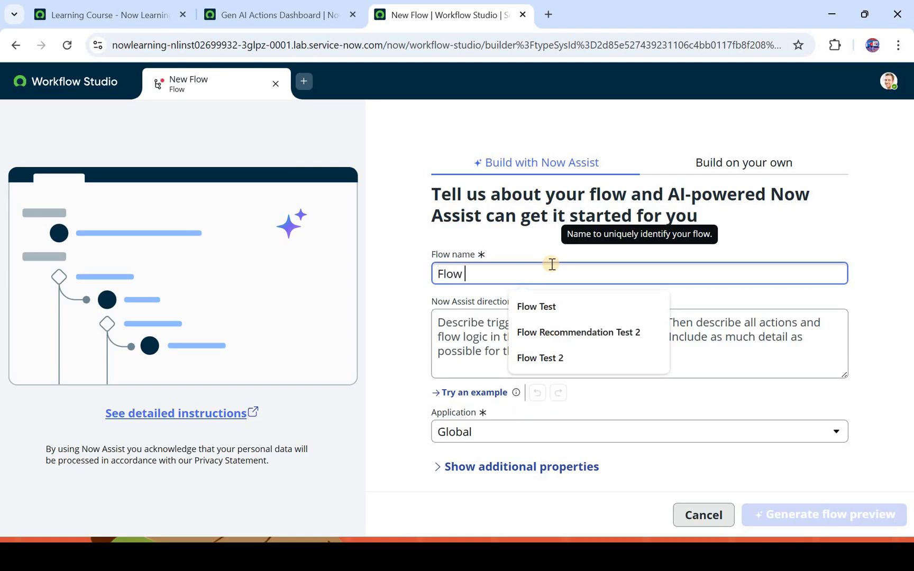
{"action": "type", "text": "Generation Test one"}
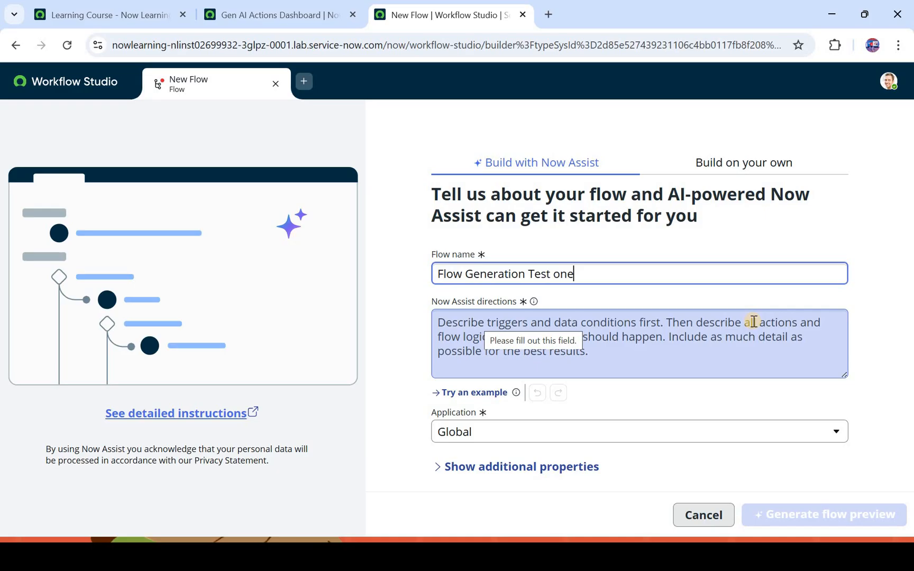
{"action": "mouse_move", "coordinate": [751, 321]}
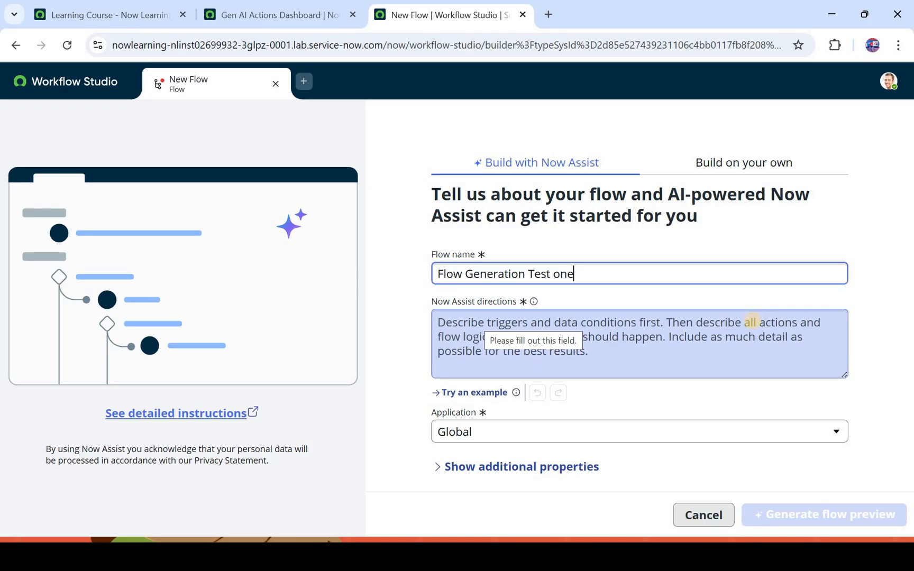
{"action": "mouse_move", "coordinate": [752, 322]}
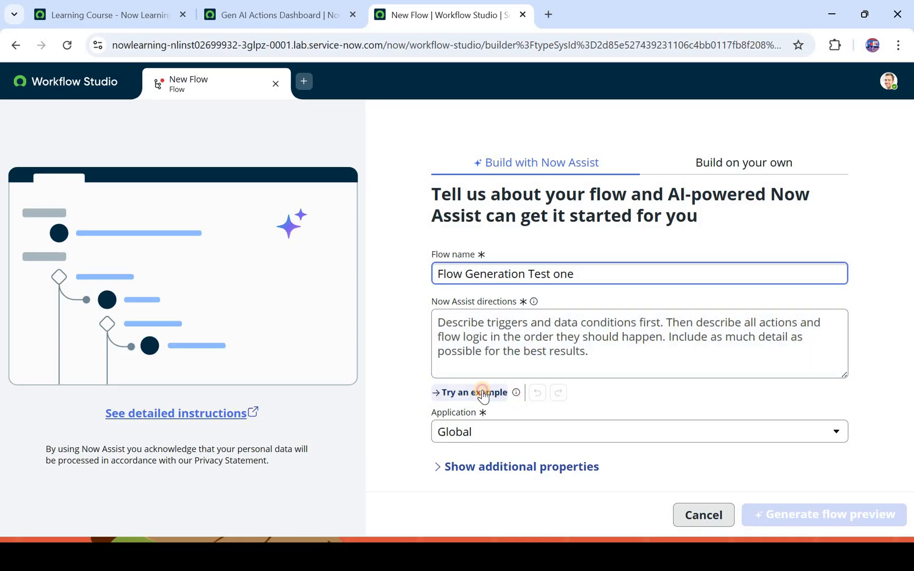
- Insert the example directions: nightly triage of newly created, unassigned problem records
{"action": "left_click", "coordinate": [472, 392]}
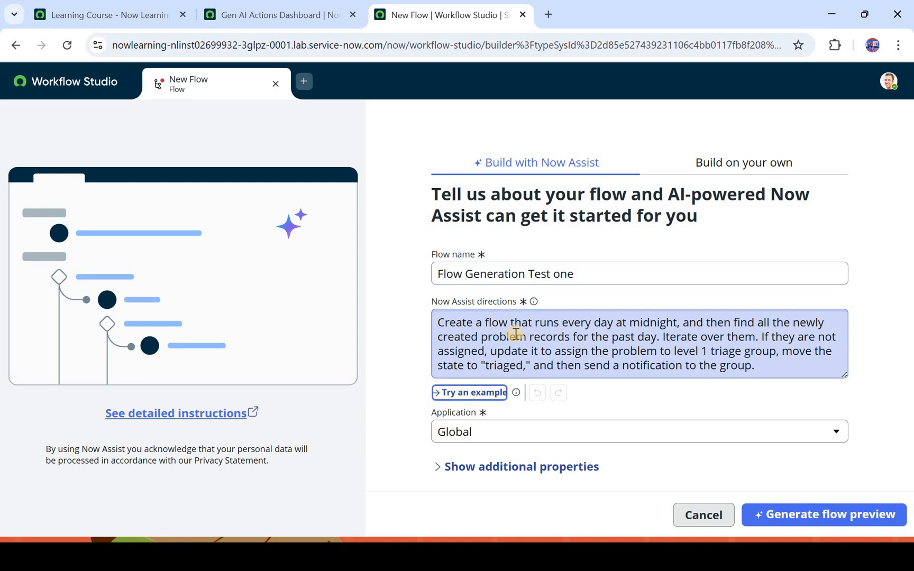
{"action": "mouse_move", "coordinate": [557, 315]}
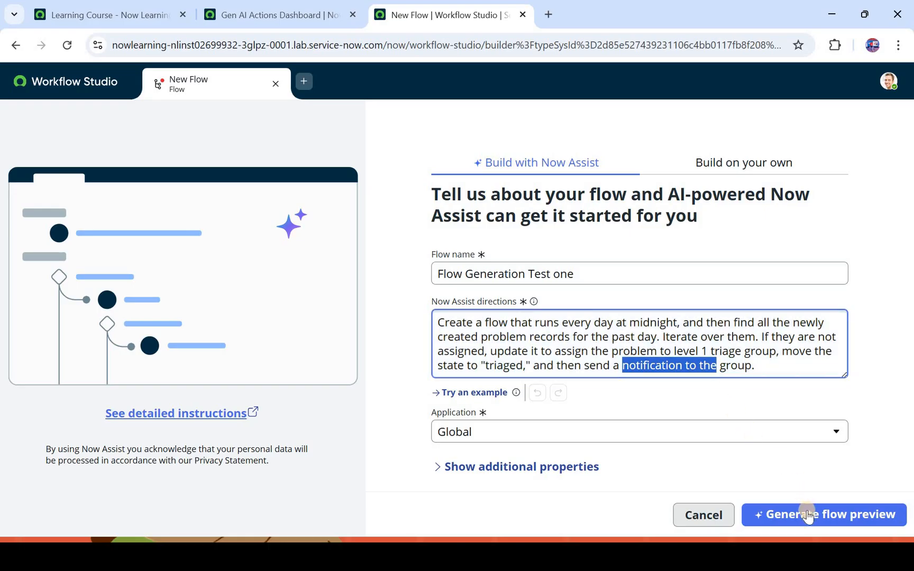
{"action": "left_click", "coordinate": [822, 514]}
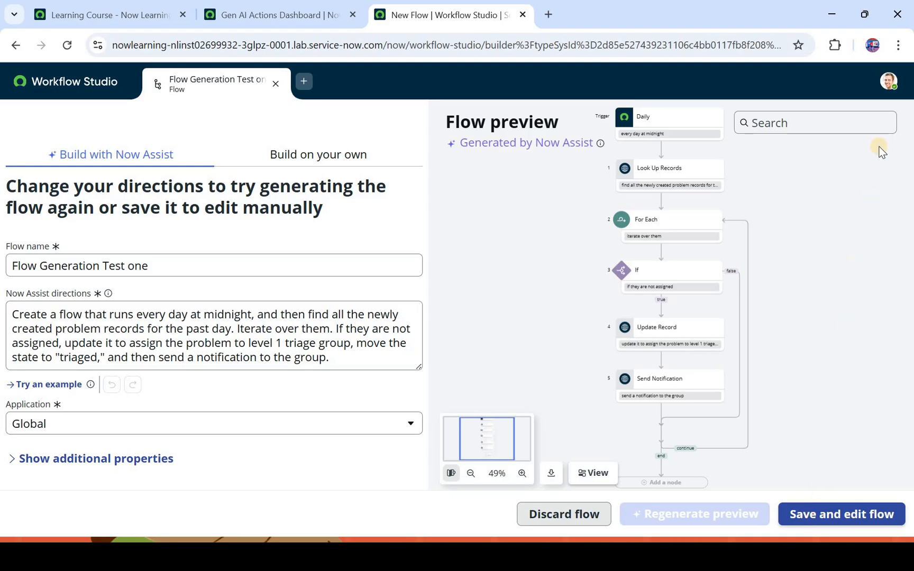
{"action": "left_click", "coordinate": [897, 45]}
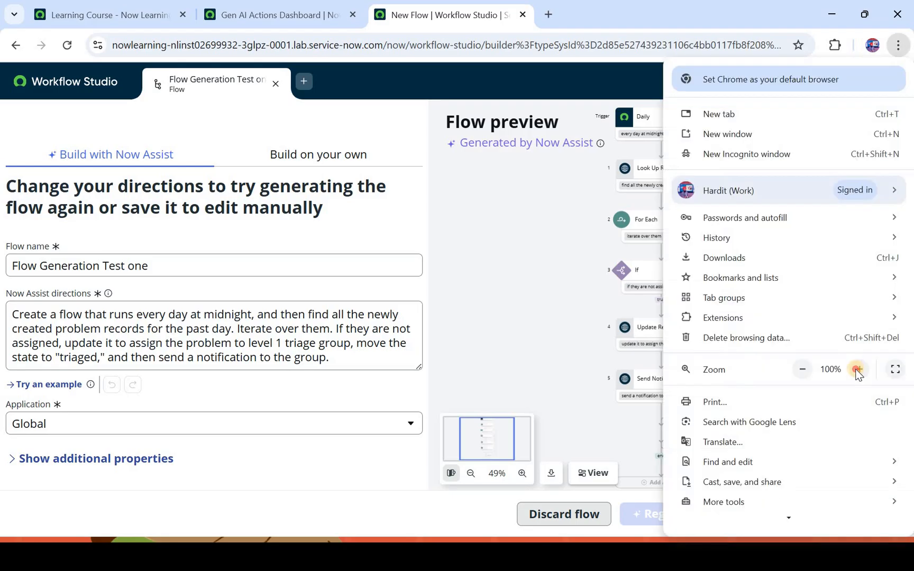
{"action": "left_click", "coordinate": [858, 369]}
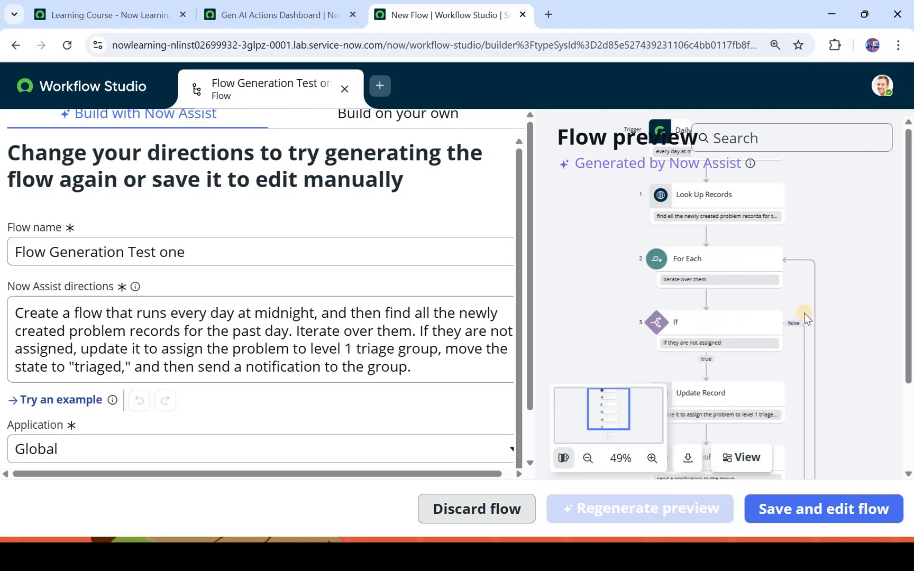
{"action": "left_click", "coordinate": [898, 45]}
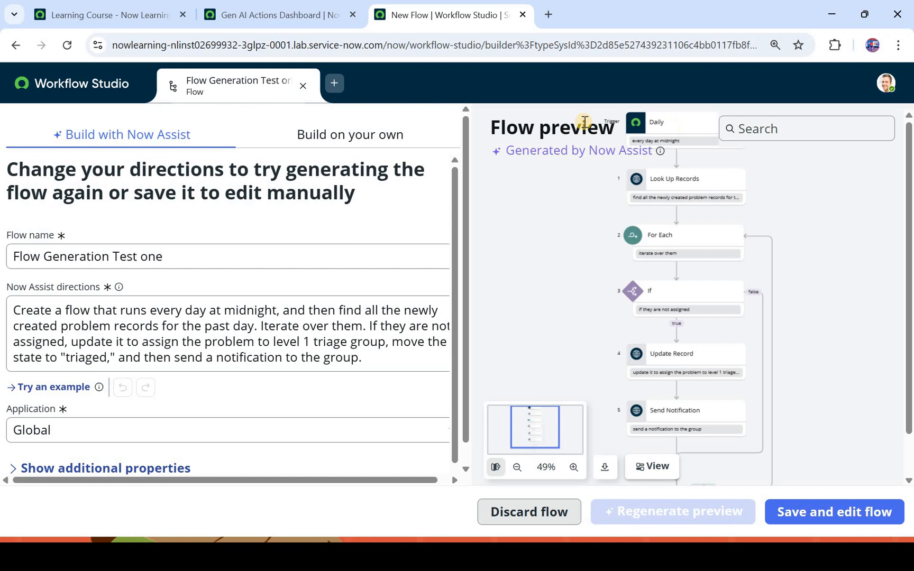
{"action": "mouse_move", "coordinate": [604, 124]}
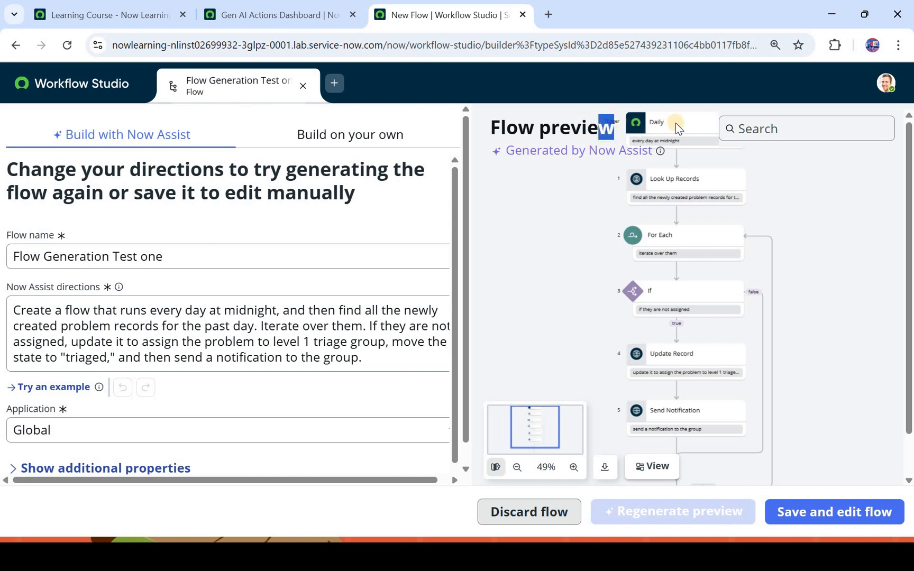
{"action": "mouse_move", "coordinate": [687, 191]}
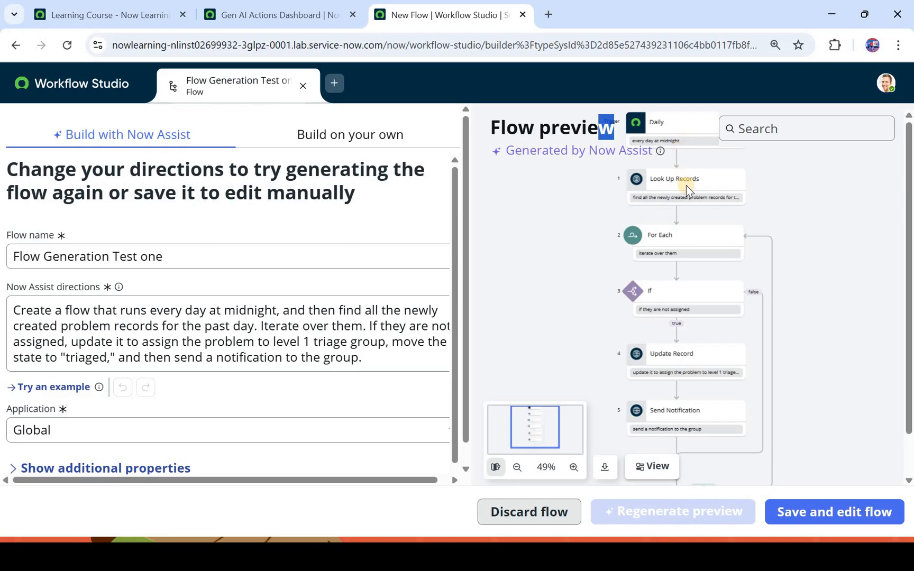
{"action": "mouse_move", "coordinate": [692, 204]}
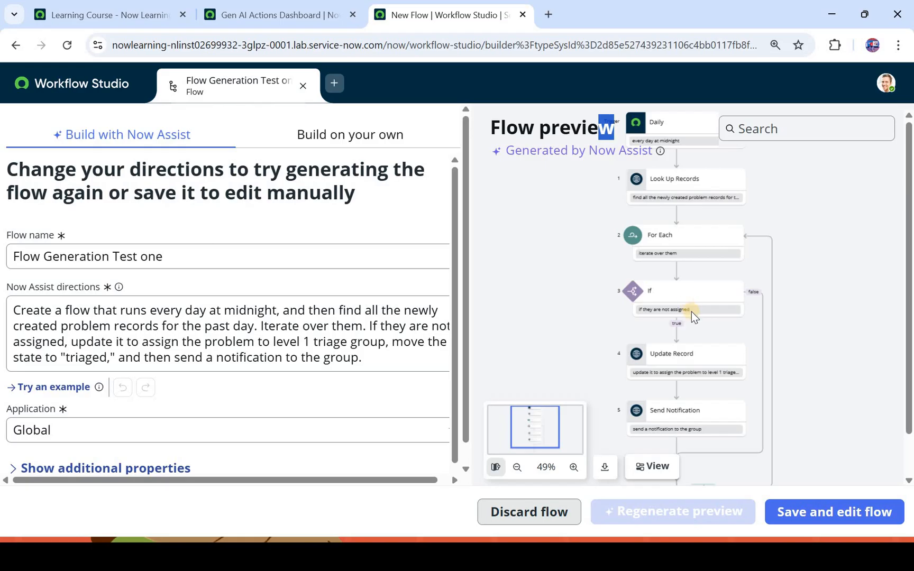
{"action": "mouse_move", "coordinate": [688, 310]}
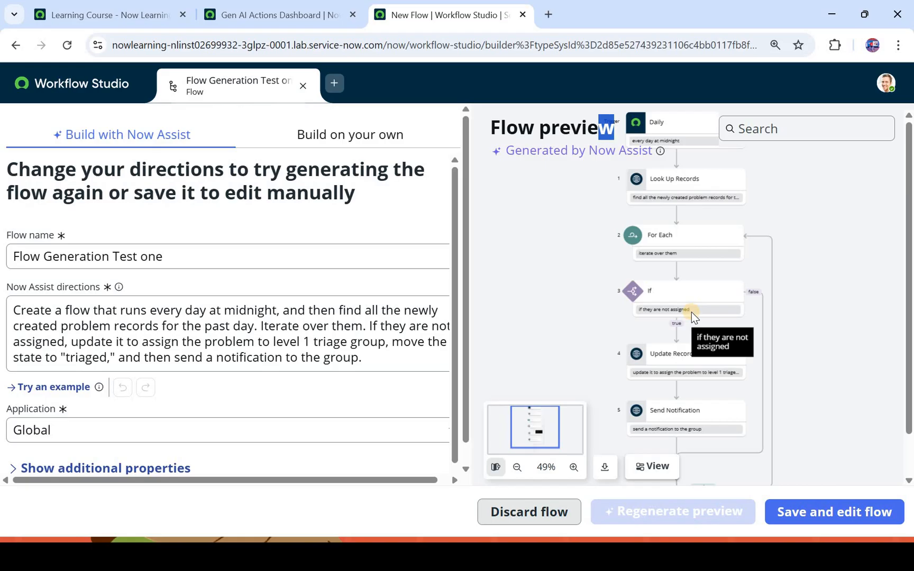
{"action": "mouse_move", "coordinate": [693, 315]}
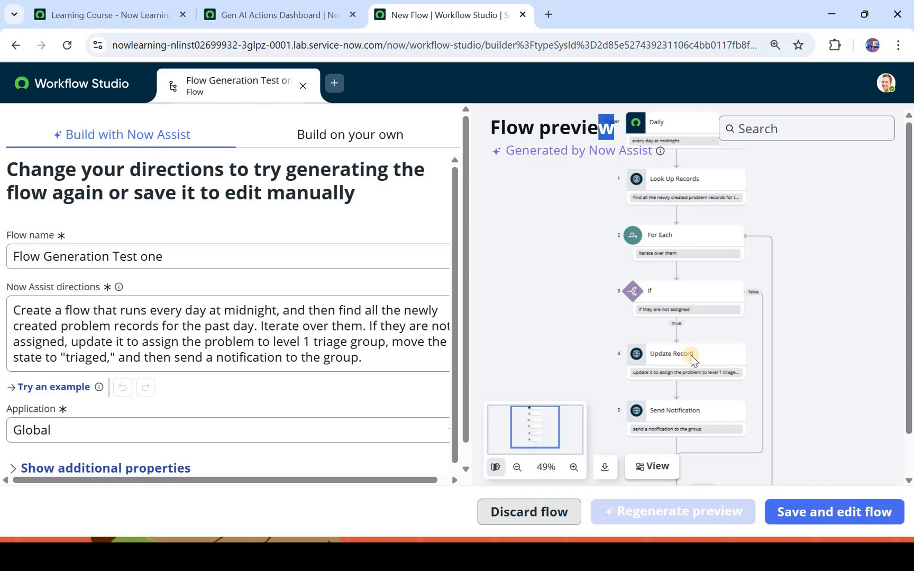
{"action": "mouse_move", "coordinate": [694, 364]}
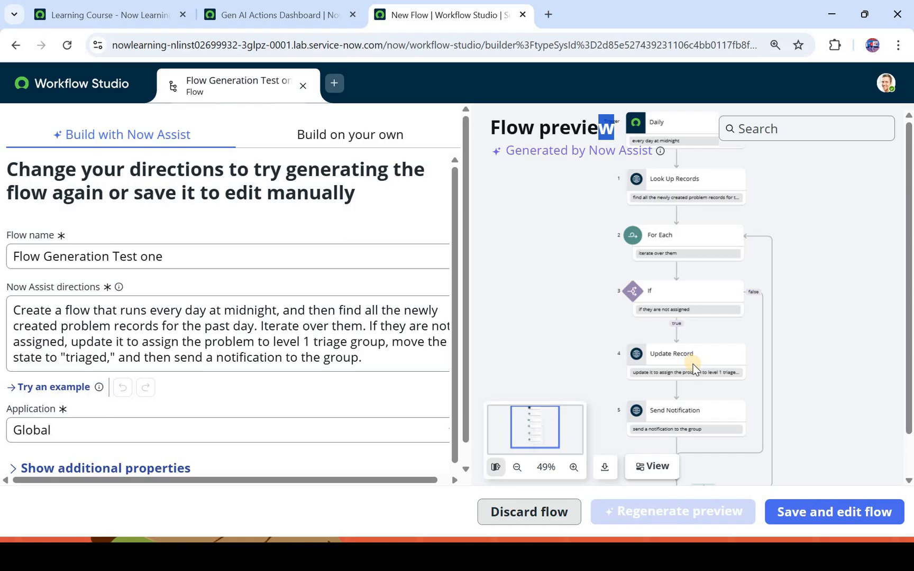
{"action": "mouse_move", "coordinate": [695, 419]}
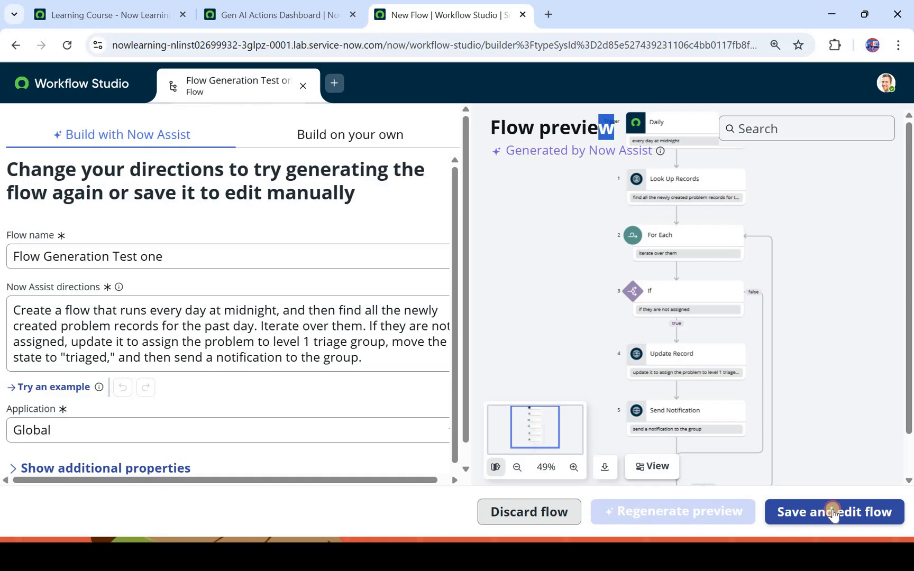
- Save and edit the generated flow, dismiss the Now Assist notice, and show steps as a list
{"action": "left_click", "coordinate": [833, 511]}
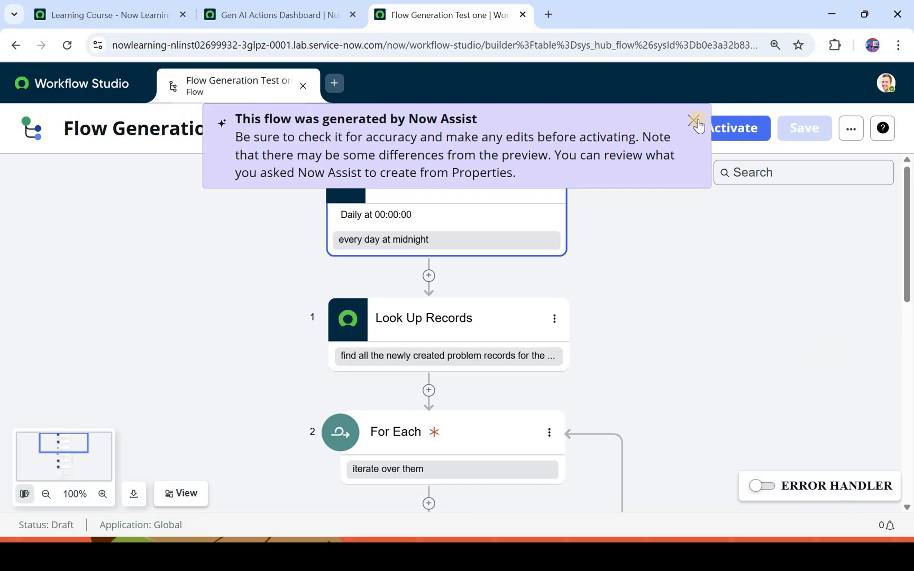
{"action": "left_click", "coordinate": [696, 124]}
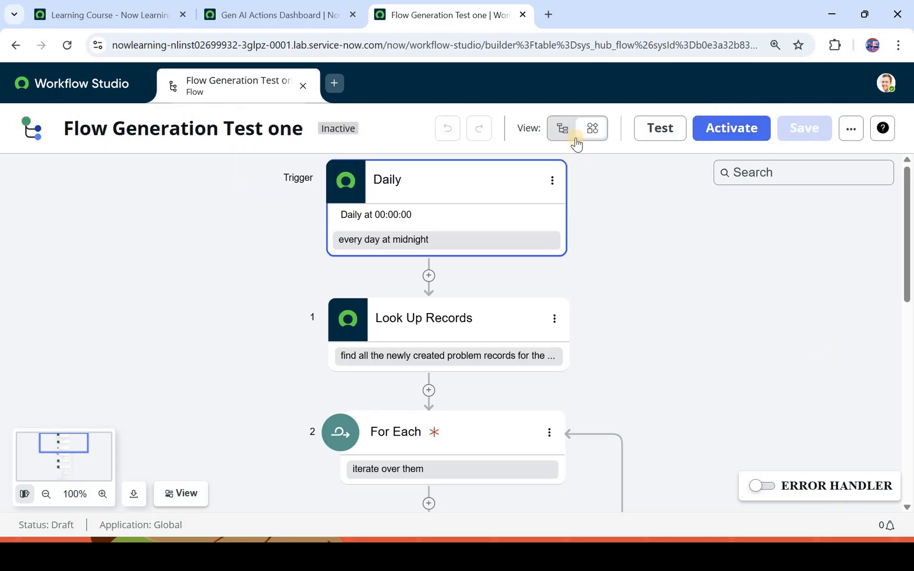
{"action": "left_click", "coordinate": [562, 128]}
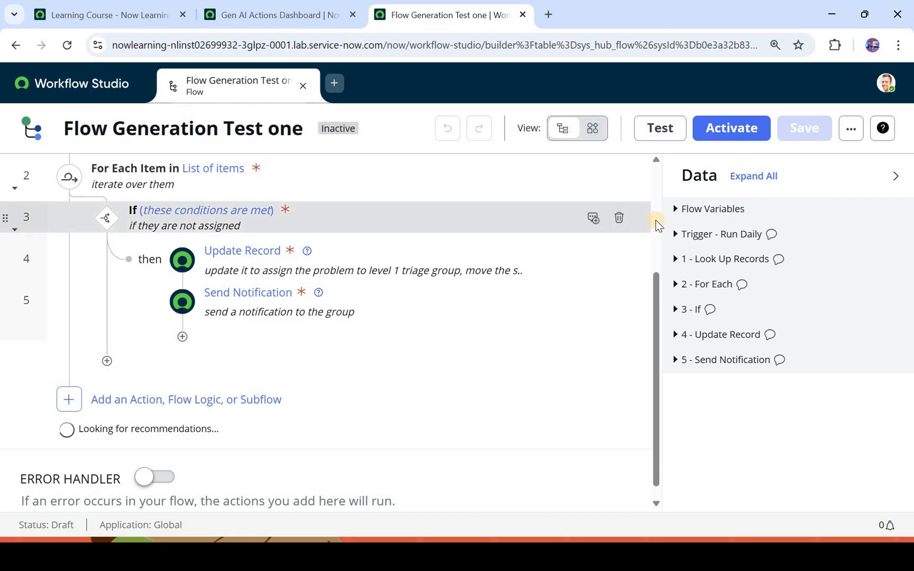
- Set the Look Up Records step's table to Problem [problem], making it Look Up Problem Records
{"action": "scroll", "scroll_direction": "up", "scroll_amount": 3}
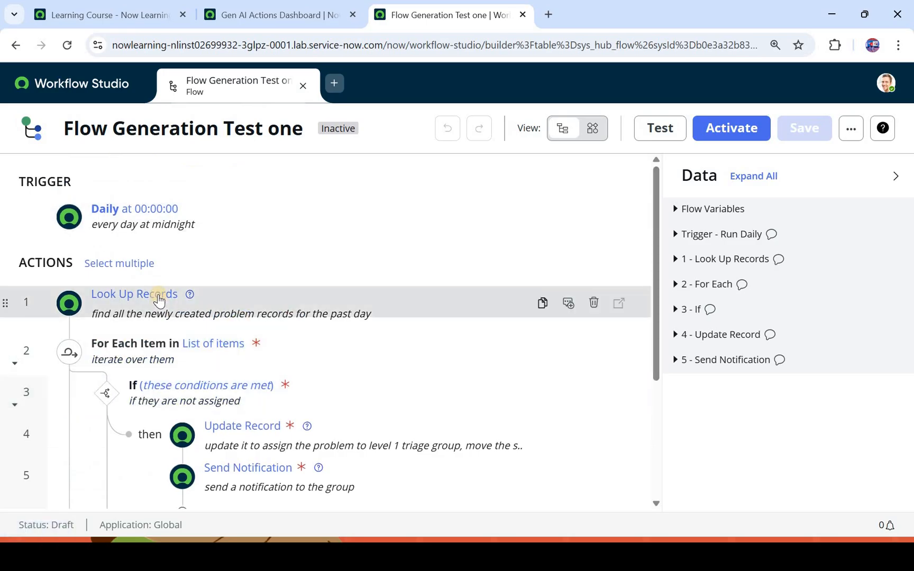
{"action": "left_click", "coordinate": [133, 294]}
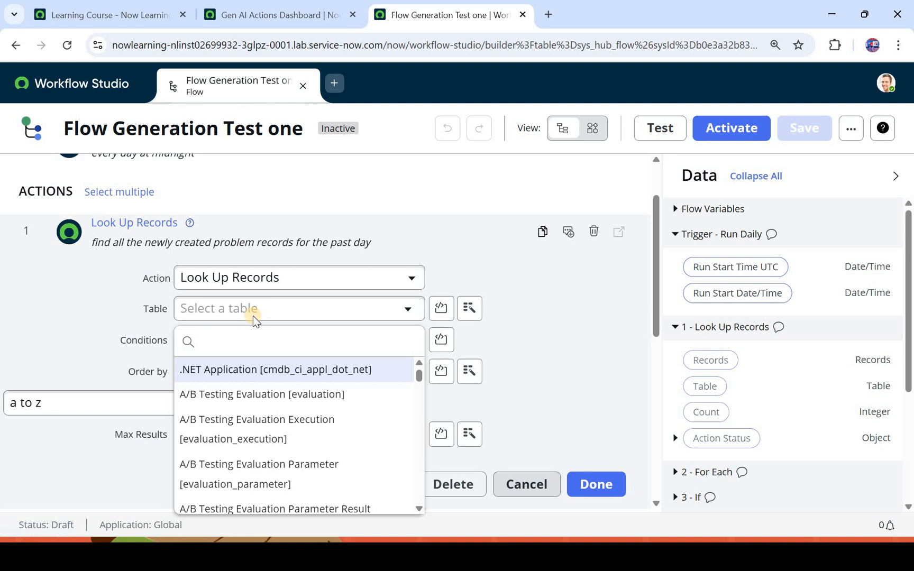
{"action": "type", "text": "probl"}
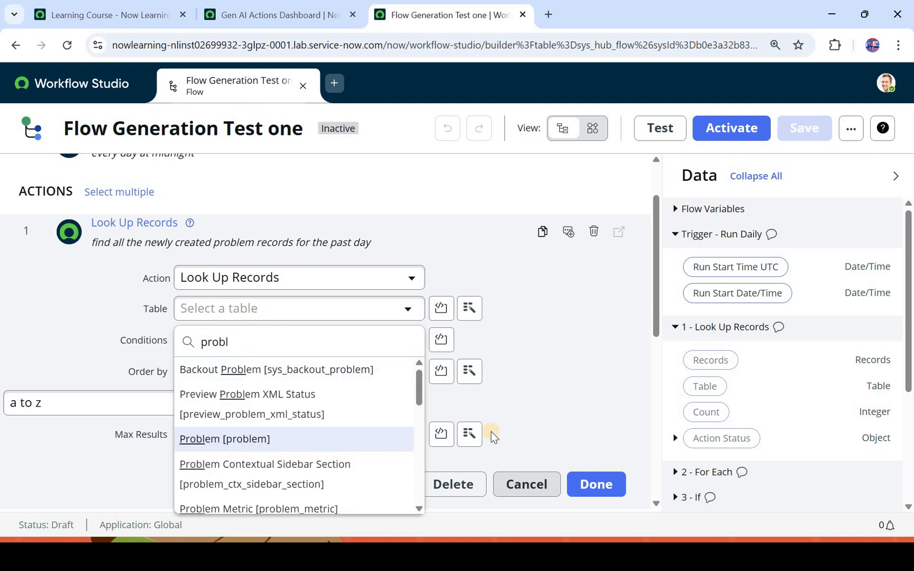
{"action": "left_click", "coordinate": [225, 438]}
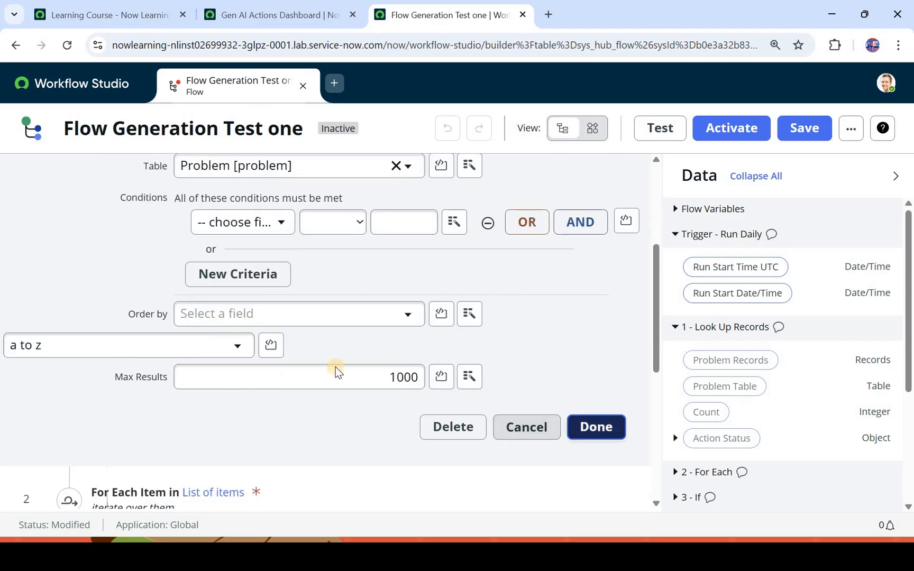
{"action": "left_click", "coordinate": [595, 426]}
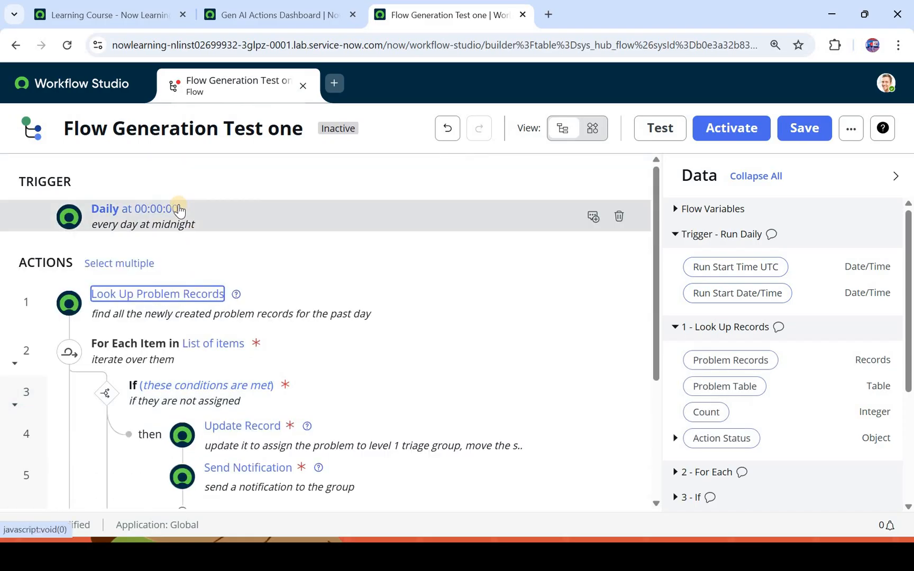
{"action": "mouse_move", "coordinate": [204, 279]}
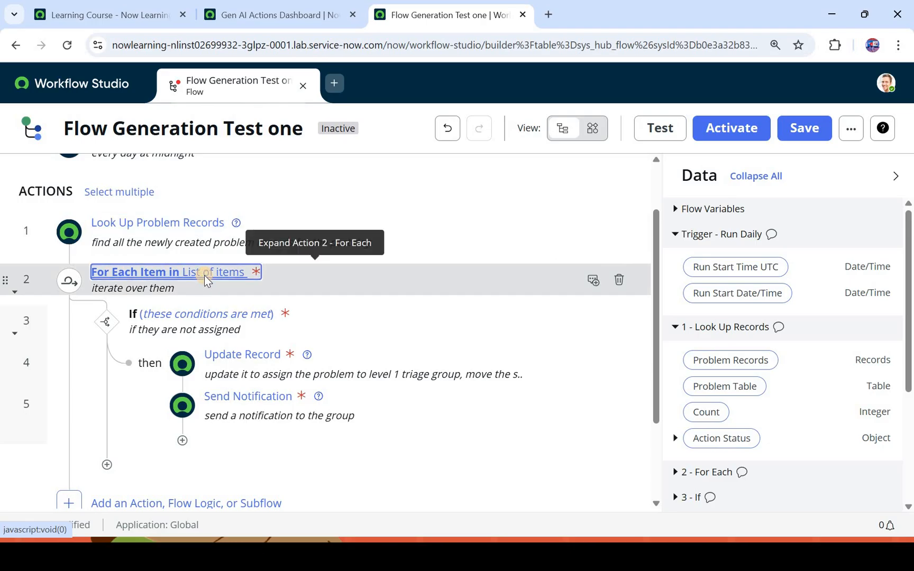
- Feed the '1 - Look Up Records > Problem Records' data pill into the For Each loop's Items
{"action": "left_click", "coordinate": [172, 272]}
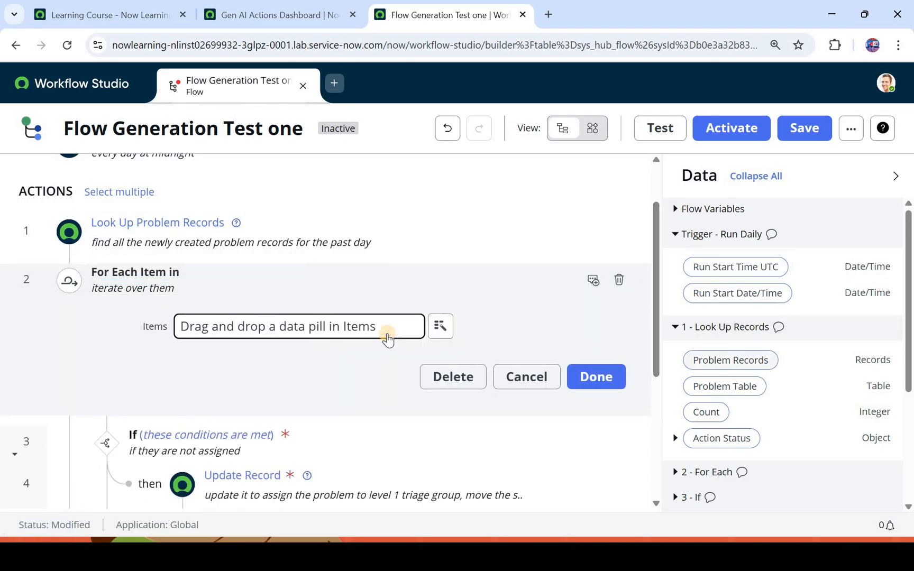
{"action": "left_click", "coordinate": [594, 377]}
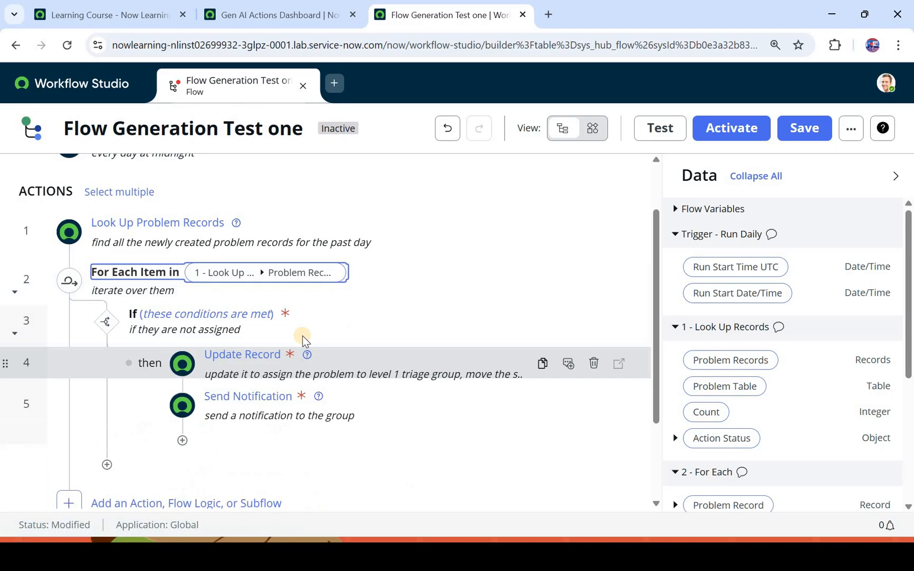
{"action": "scroll", "scroll_direction": "down", "scroll_amount": 3}
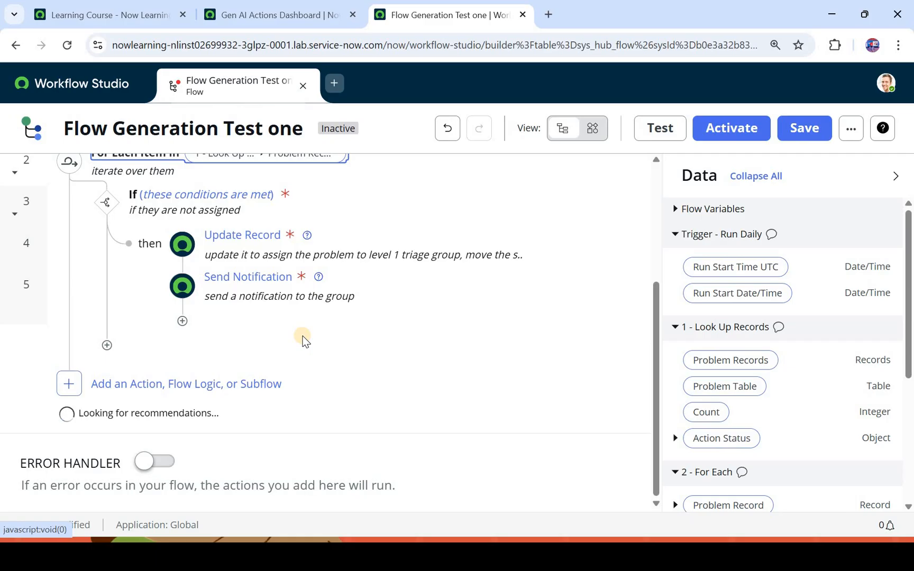
{"action": "mouse_move", "coordinate": [293, 345]}
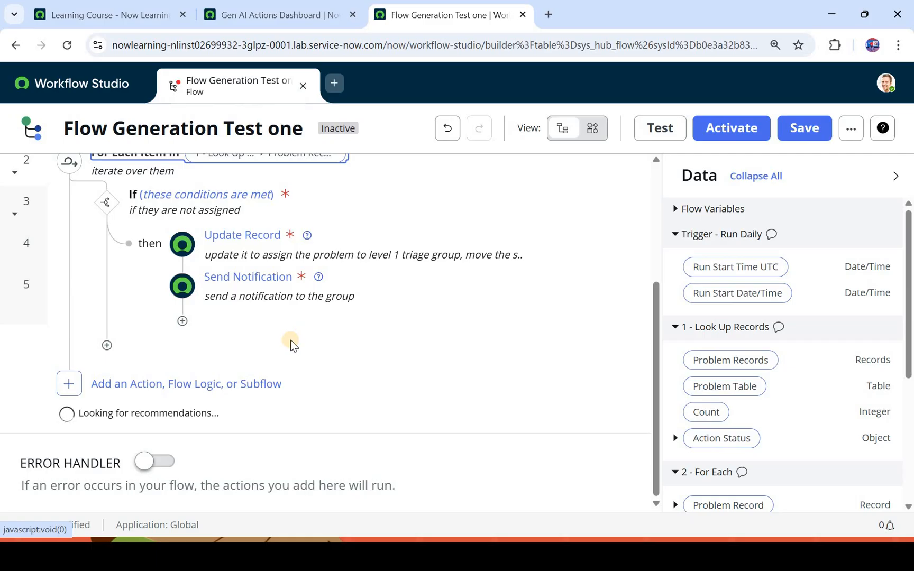
{"action": "mouse_move", "coordinate": [160, 413]}
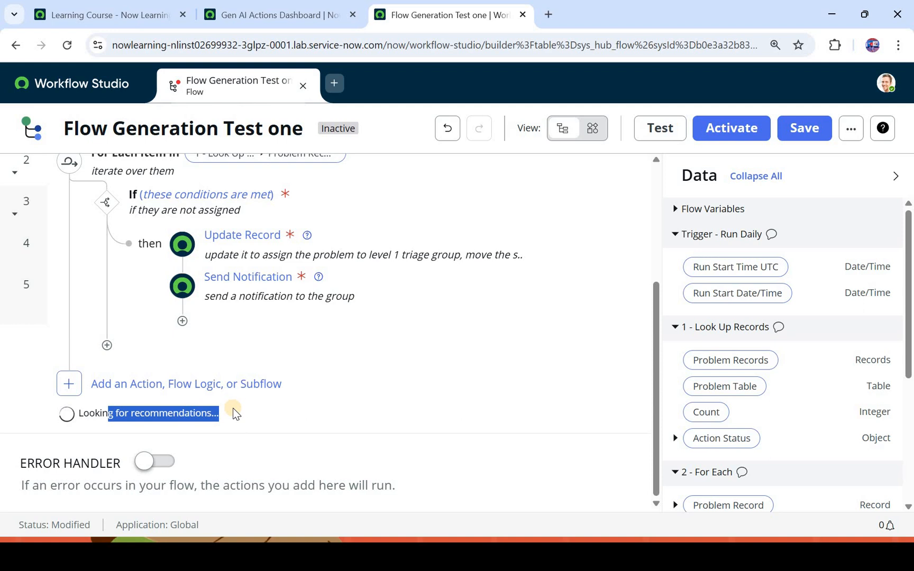
{"action": "mouse_move", "coordinate": [252, 387]}
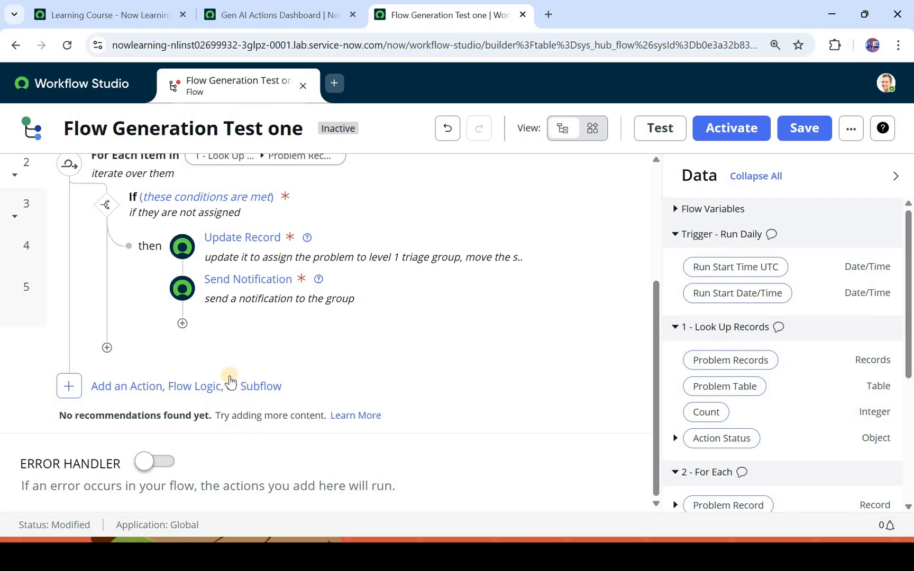
{"action": "mouse_move", "coordinate": [241, 285]}
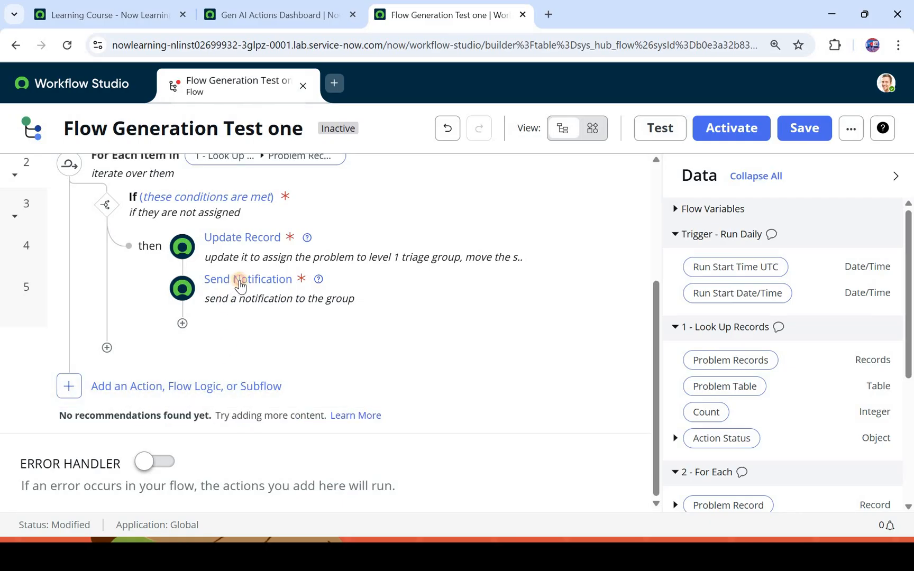
{"action": "left_click", "coordinate": [247, 278]}
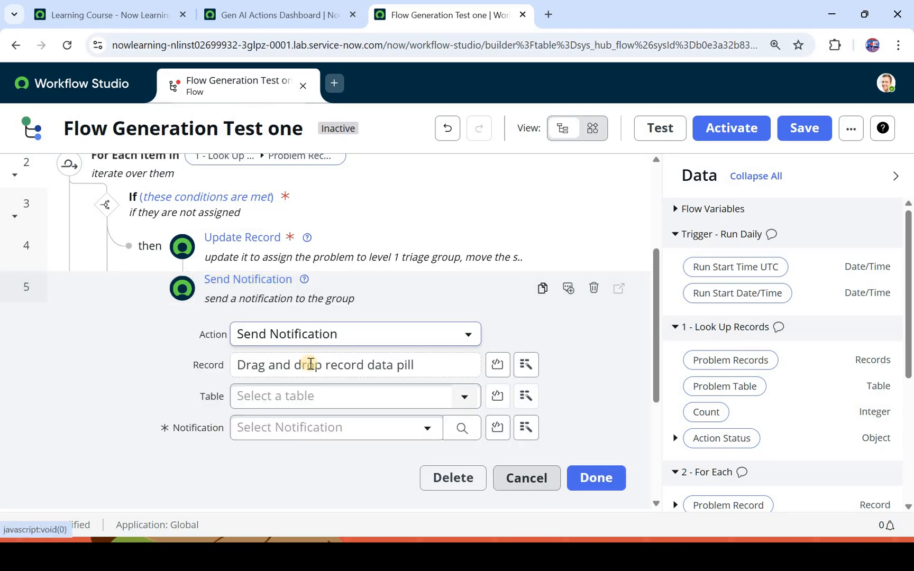
{"action": "left_click", "coordinate": [334, 427]}
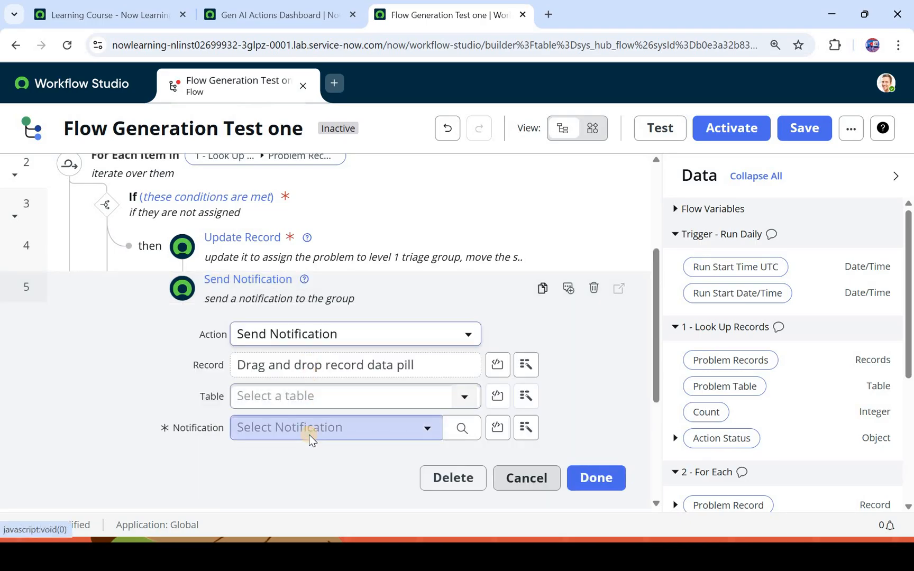
{"action": "left_click", "coordinate": [335, 428]}
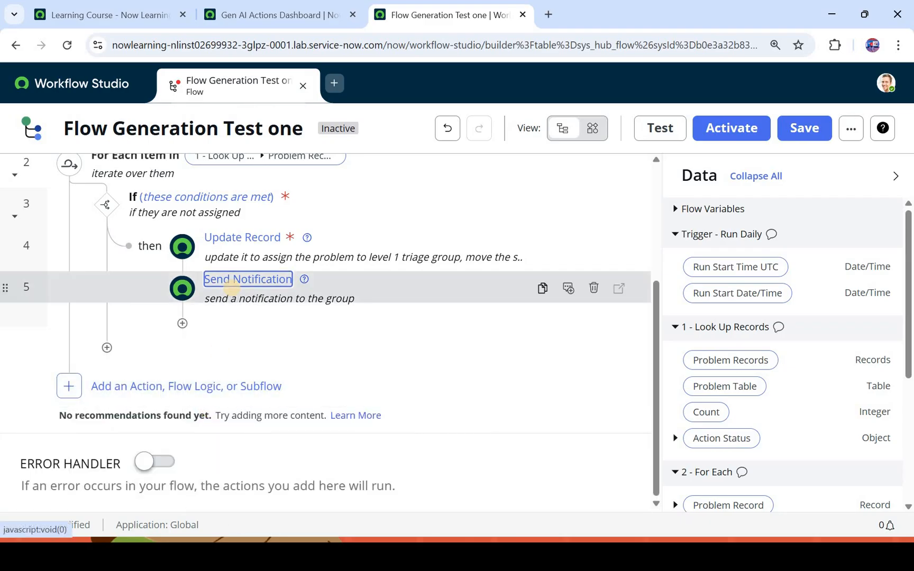
{"action": "mouse_move", "coordinate": [231, 294]}
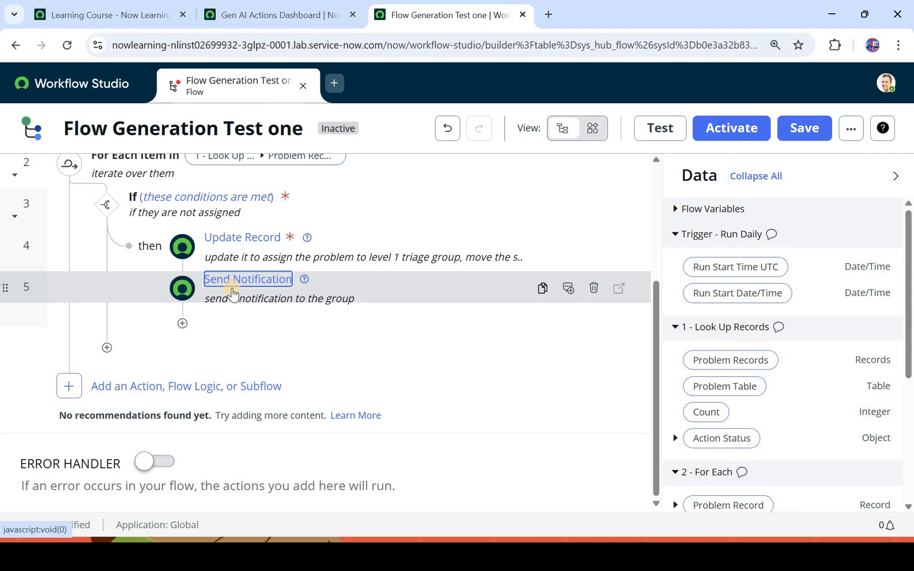